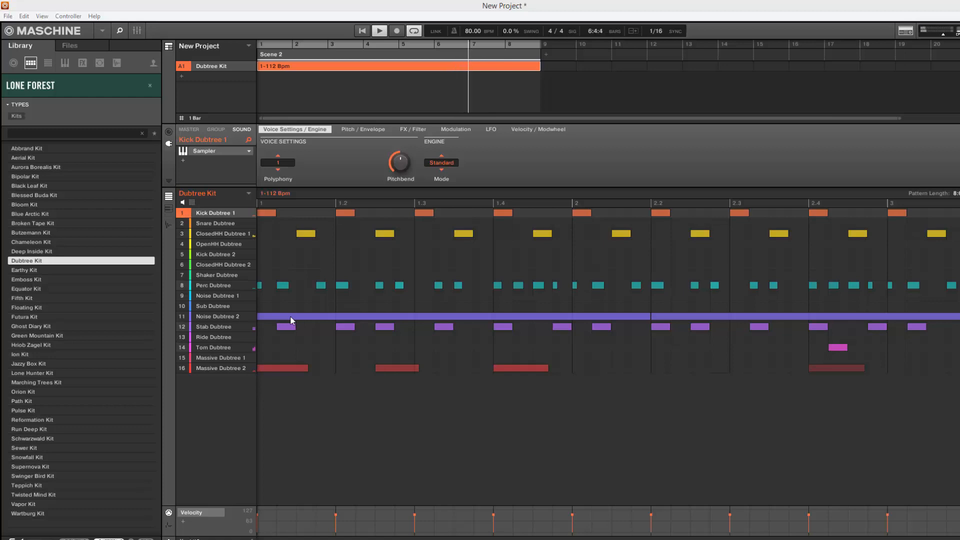
Add a new empty group to the project, to become the XO group.
{"action": "left_click", "coordinate": [378, 31]}
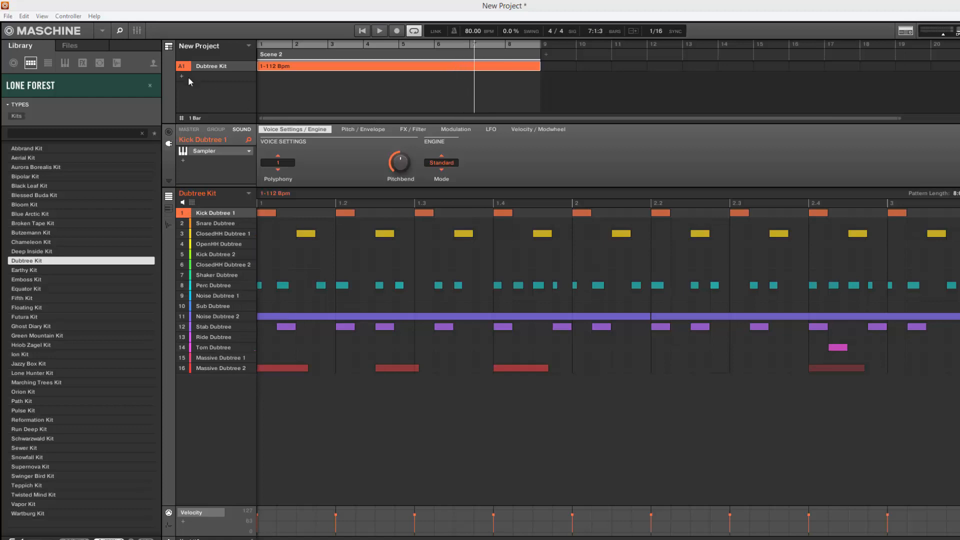
{"action": "left_click", "coordinate": [181, 76]}
{"action": "type", "text": "XO"}
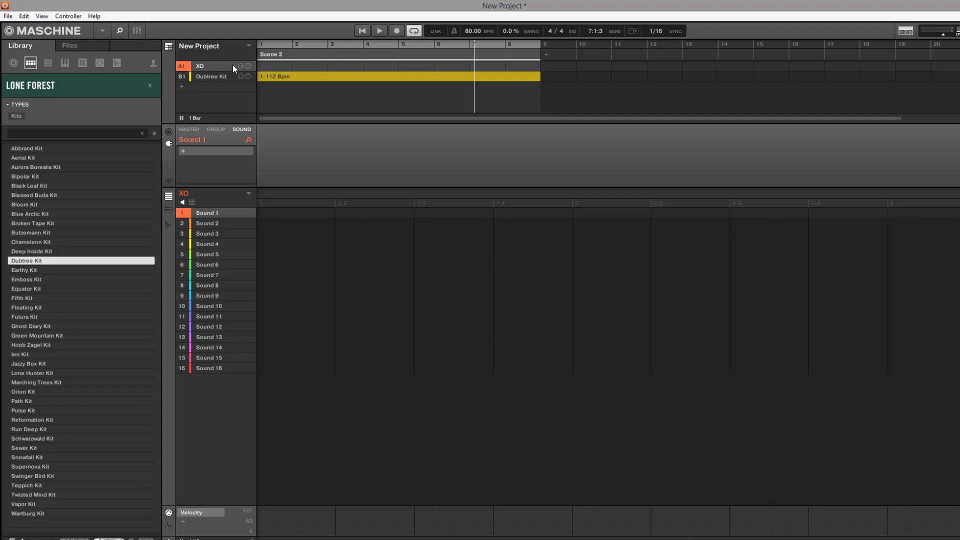
{"action": "mouse_move", "coordinate": [225, 69]}
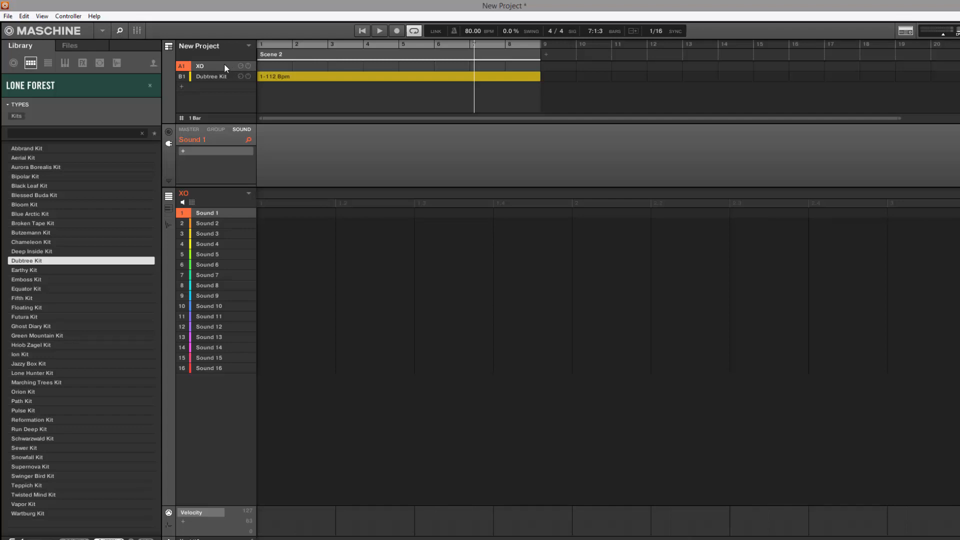
Rescan the plug-in locations in Preferences so the XLN Audio folder is picked up.
{"action": "left_click", "coordinate": [102, 31]}
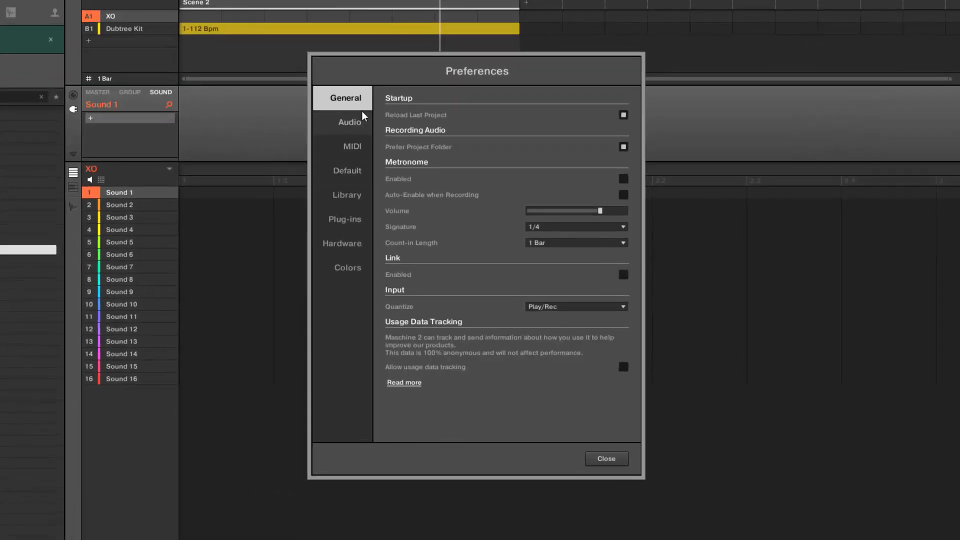
{"action": "left_click", "coordinate": [345, 219]}
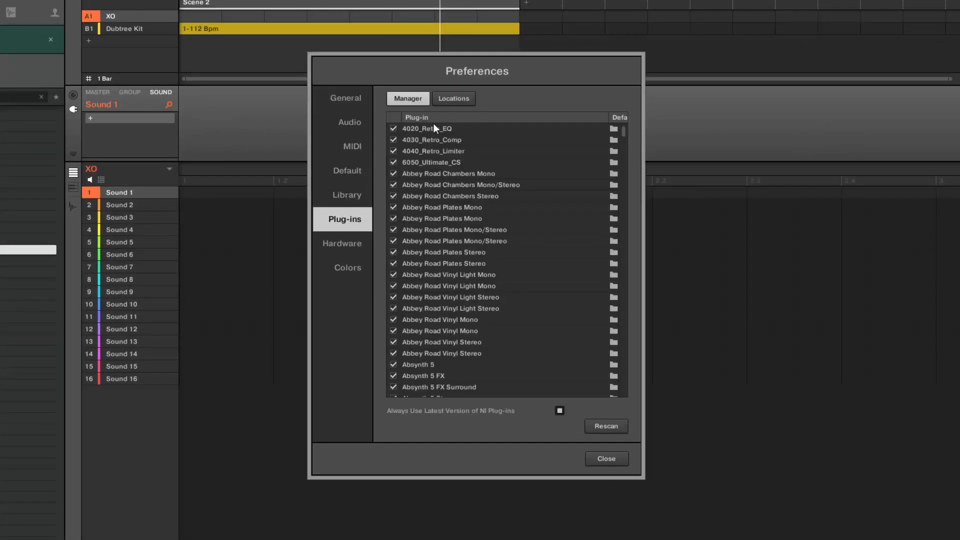
{"action": "left_click", "coordinate": [453, 99]}
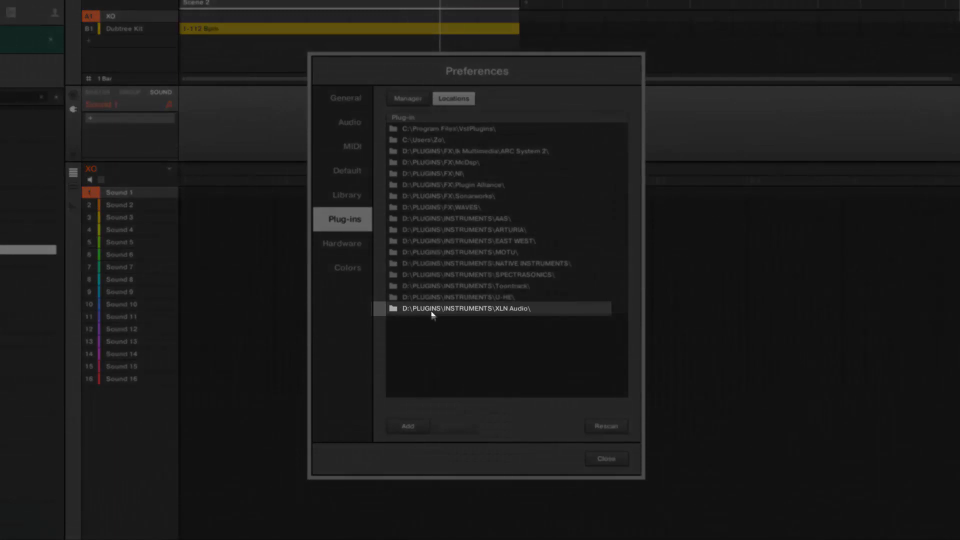
{"action": "mouse_move", "coordinate": [549, 313]}
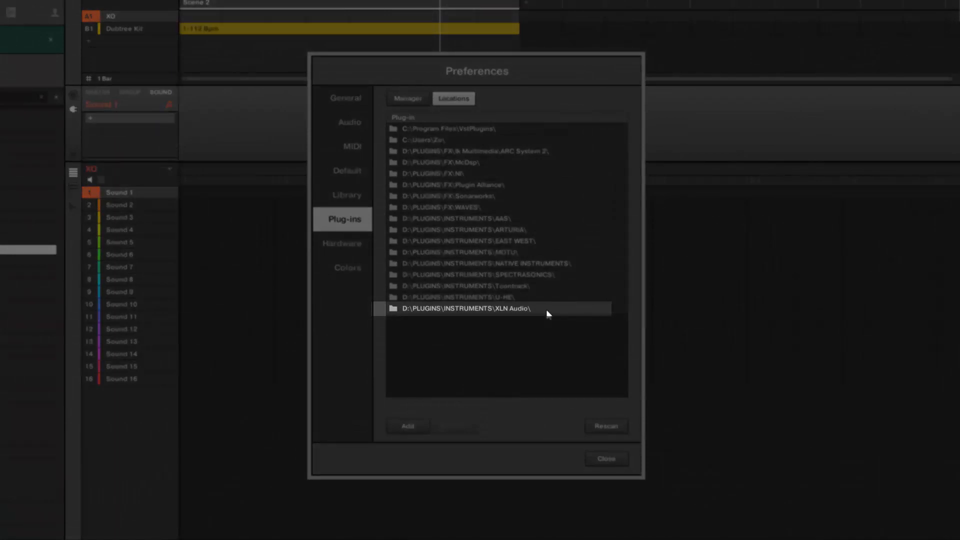
{"action": "mouse_move", "coordinate": [583, 425]}
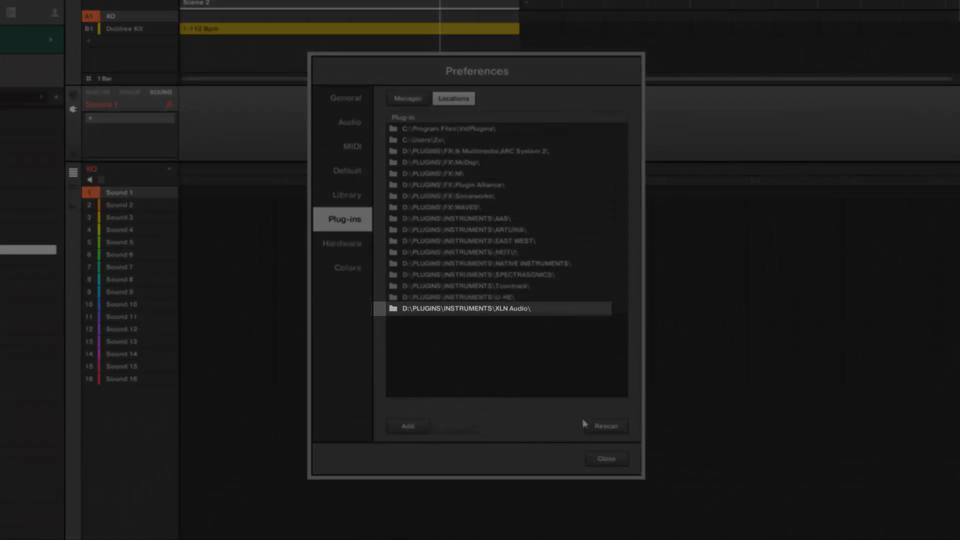
{"action": "left_click", "coordinate": [605, 459]}
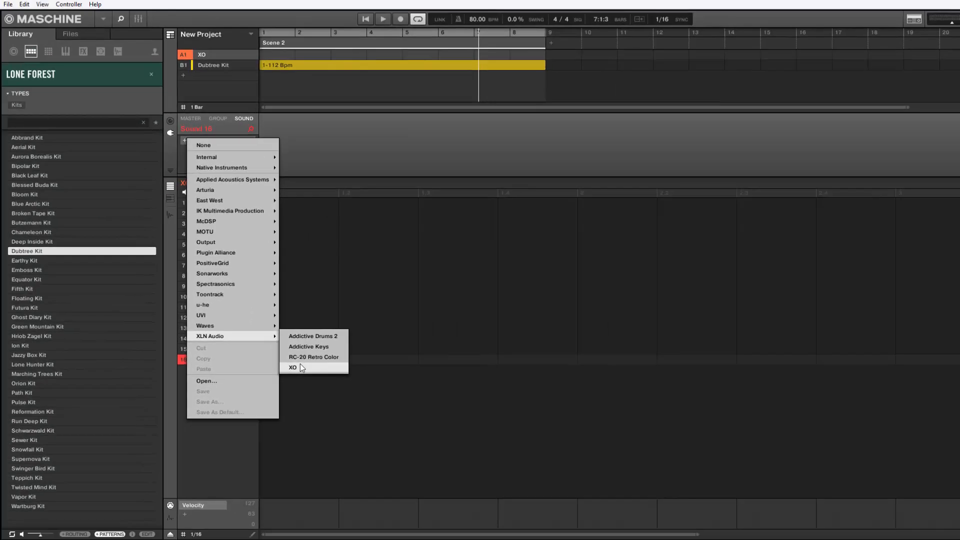
Load XLN Audio's XO instrument onto sound 16 and start renaming the first sound.
{"action": "left_click", "coordinate": [293, 367]}
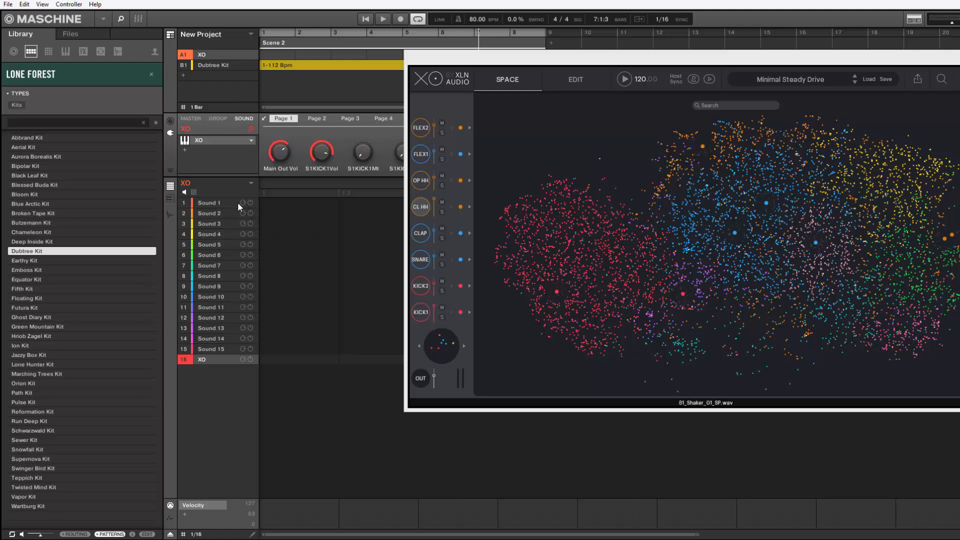
{"action": "left_click", "coordinate": [209, 203]}
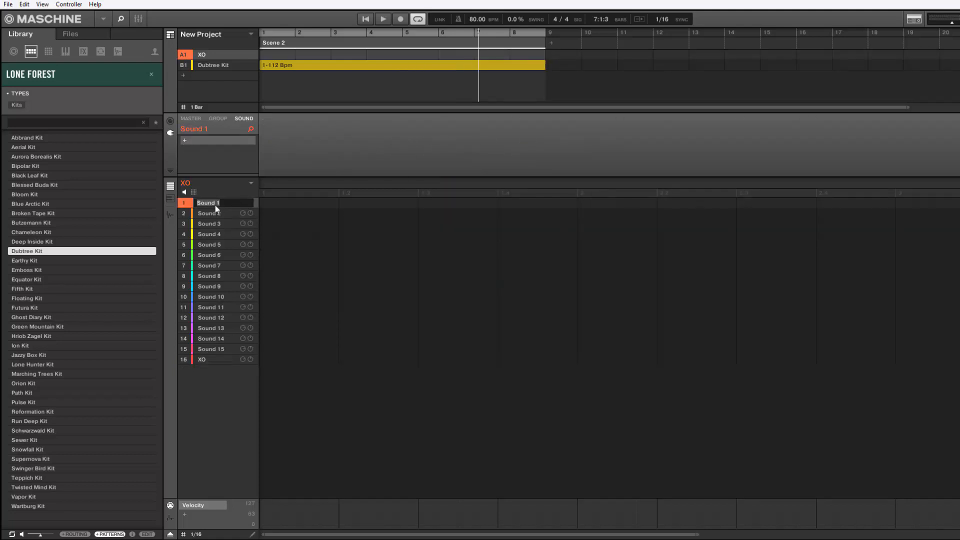
Rename the first sounds KICK 1, KICK 2 and SNARE.
{"action": "type", "text": "KICK"}
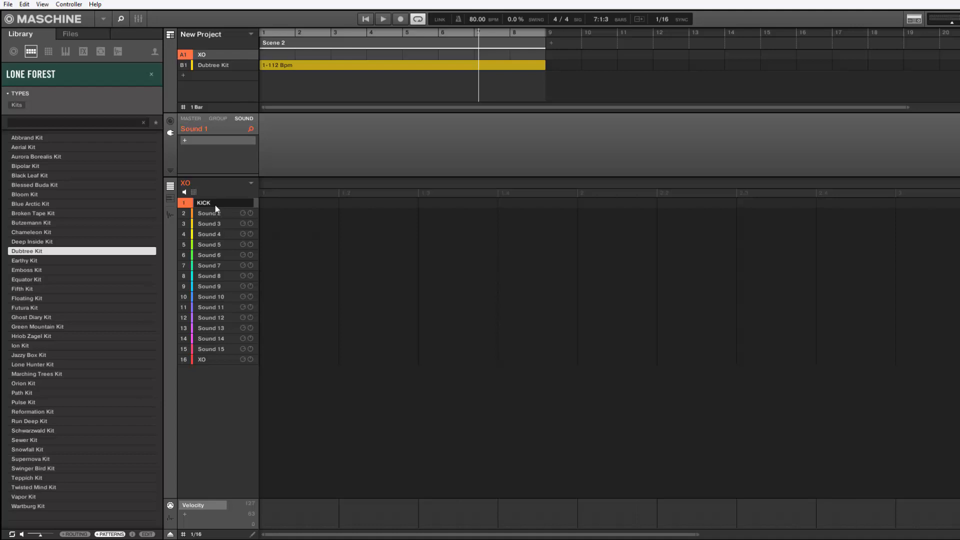
{"action": "left_click", "coordinate": [211, 213]}
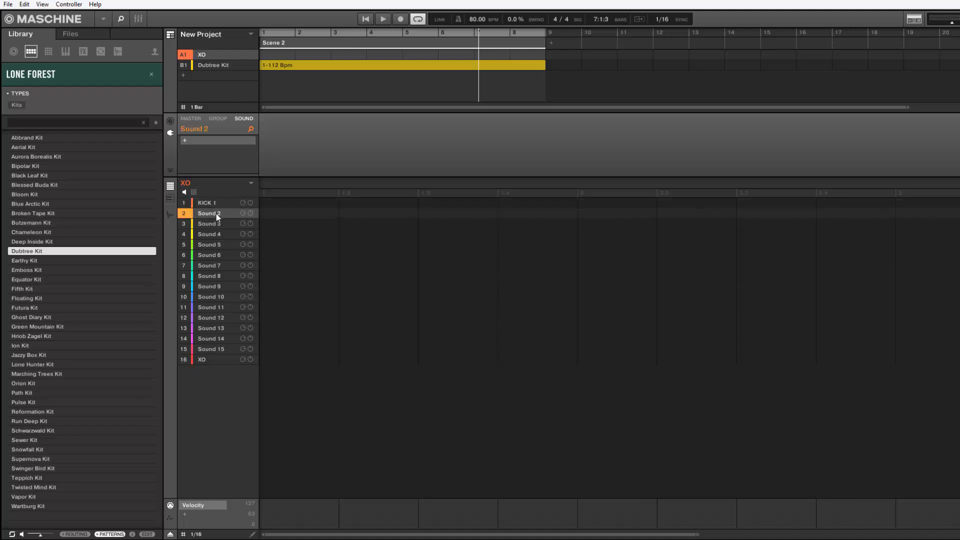
{"action": "type", "text": "KCIK"}
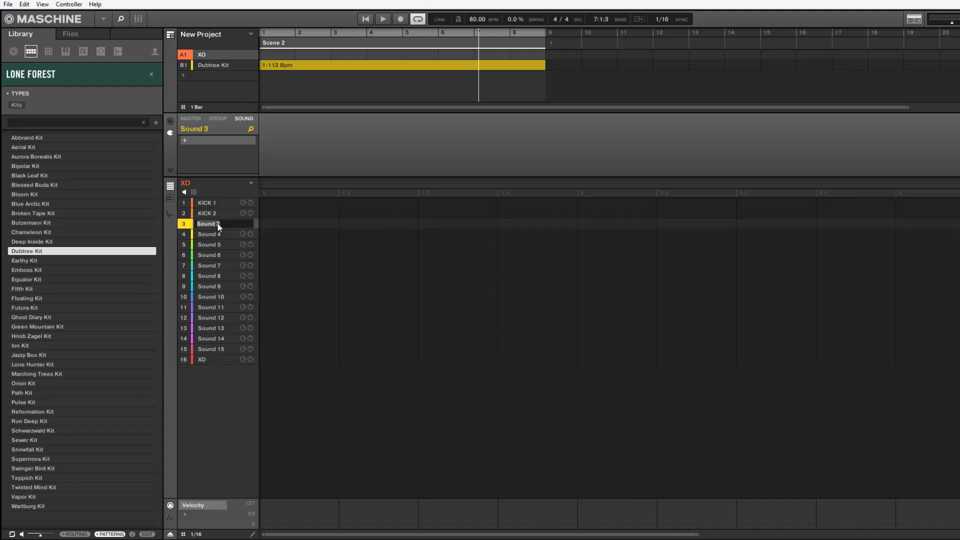
{"action": "type", "text": "SNARE"}
{"action": "left_click", "coordinate": [226, 234]}
{"action": "type", "text": "CL"}
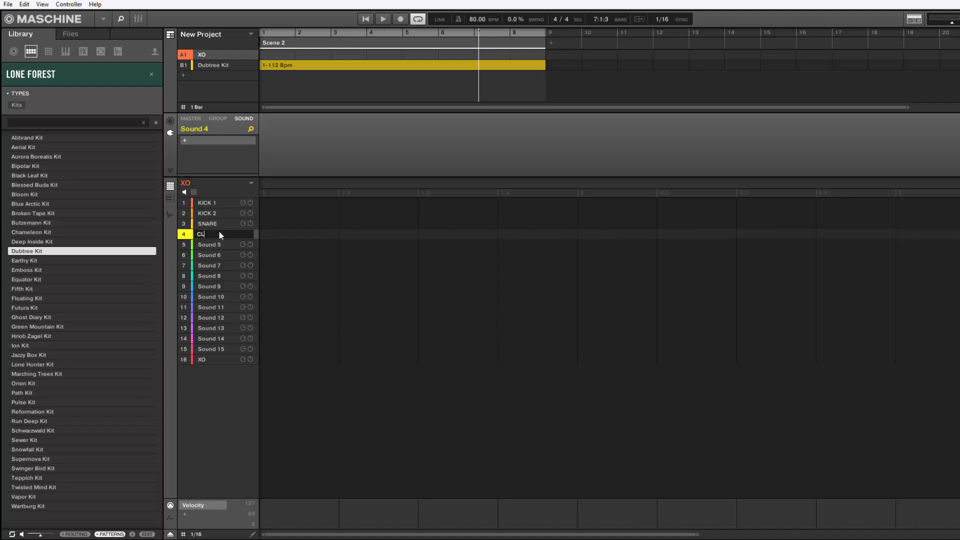
Rename the following sounds HH, OHH, FLEXI 1 and FLEXI 2.
{"action": "left_click", "coordinate": [208, 245]}
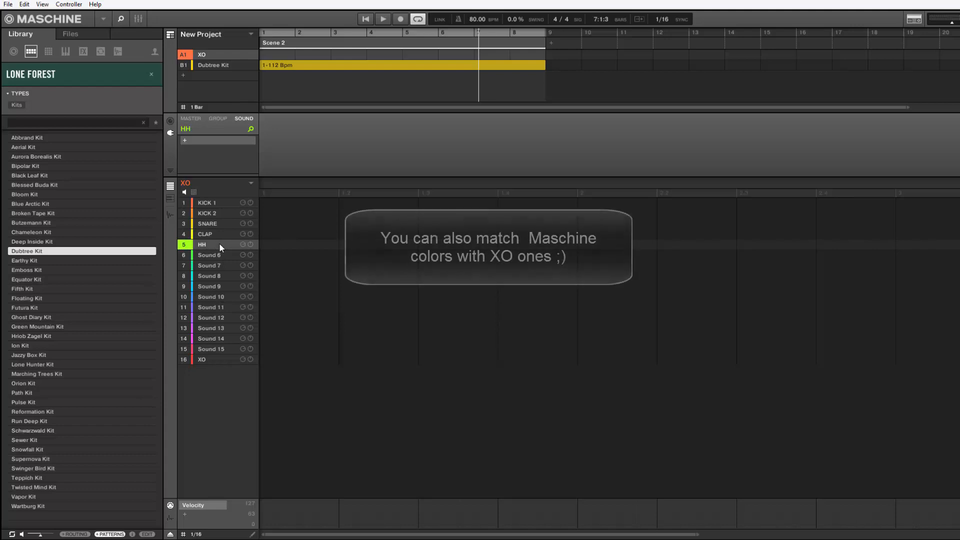
{"action": "left_click", "coordinate": [209, 255]}
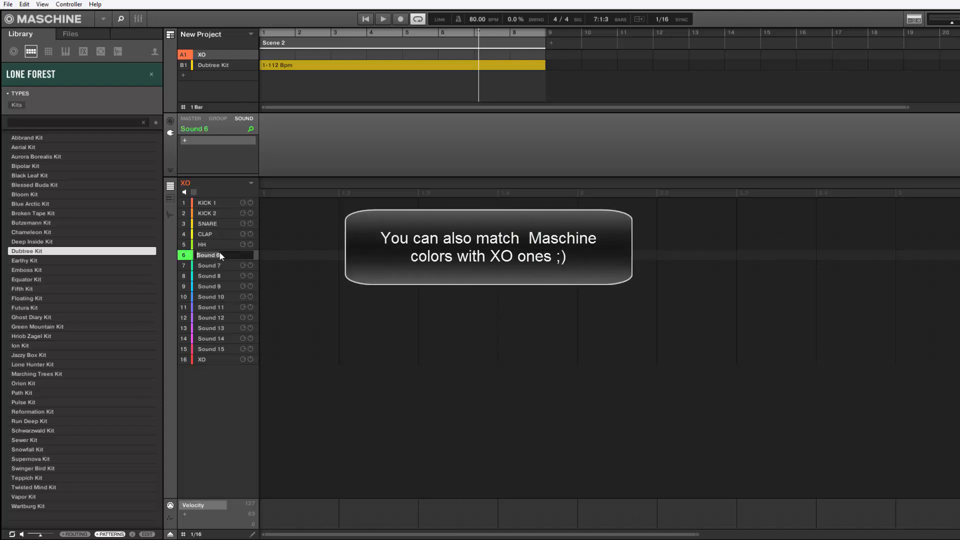
{"action": "type", "text": "OHH"}
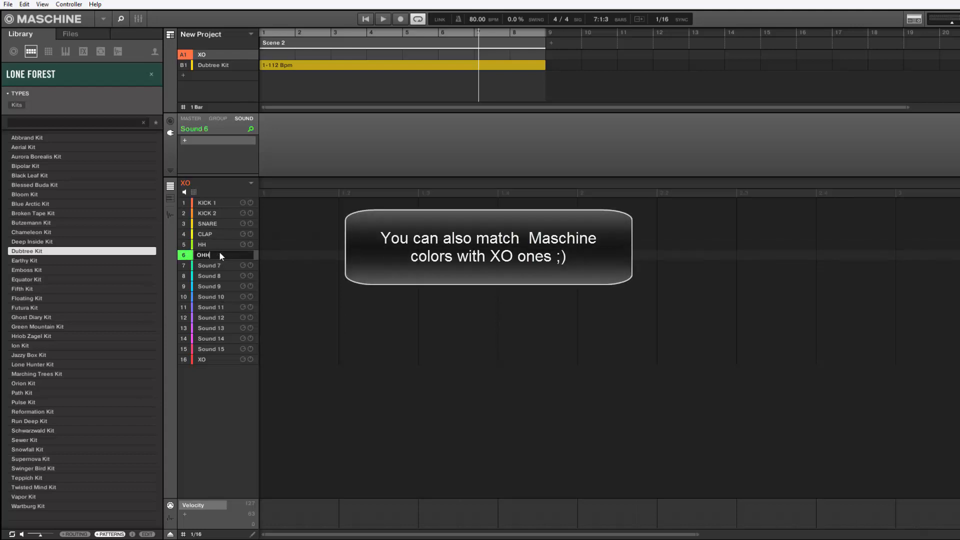
{"action": "left_click", "coordinate": [217, 265]}
{"action": "type", "text": "FLEXI 1"}
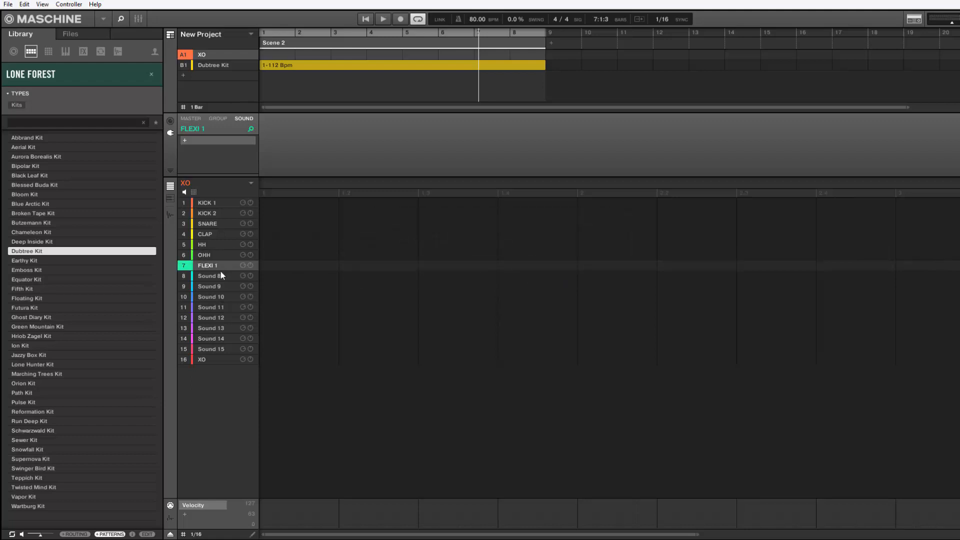
{"action": "left_click", "coordinate": [211, 276]}
{"action": "type", "text": "FLEXI 2"}
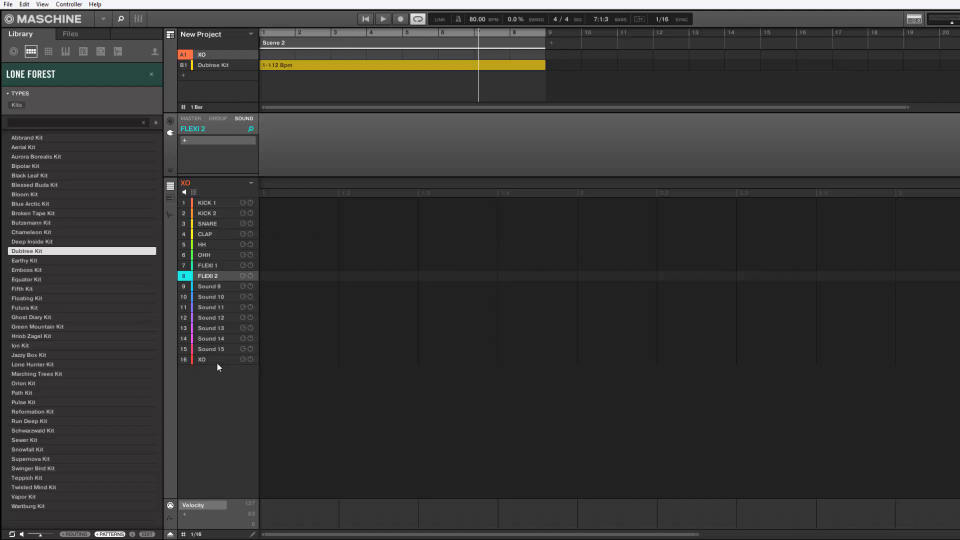
{"action": "mouse_move", "coordinate": [211, 367]}
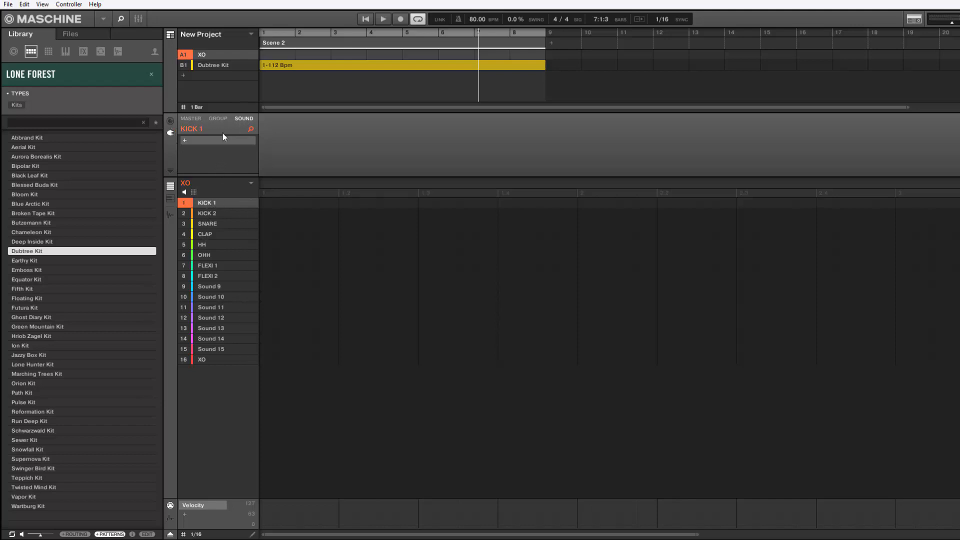
{"action": "left_click", "coordinate": [238, 147]}
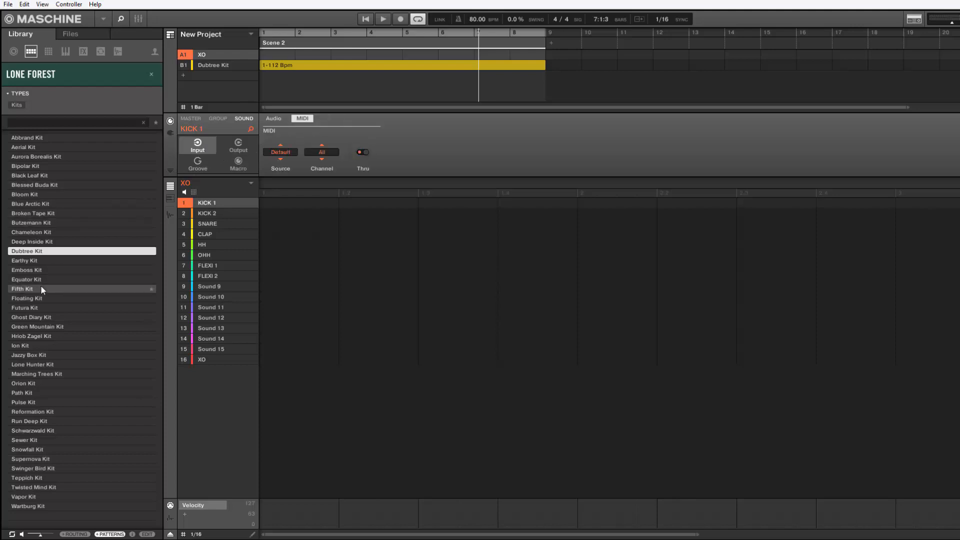
{"action": "left_click", "coordinate": [274, 118]}
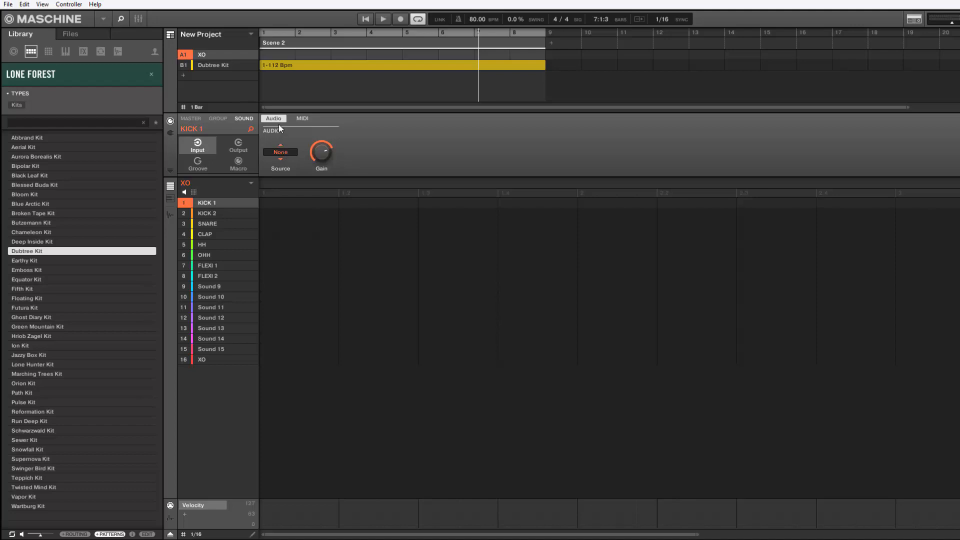
{"action": "left_click", "coordinate": [280, 152]}
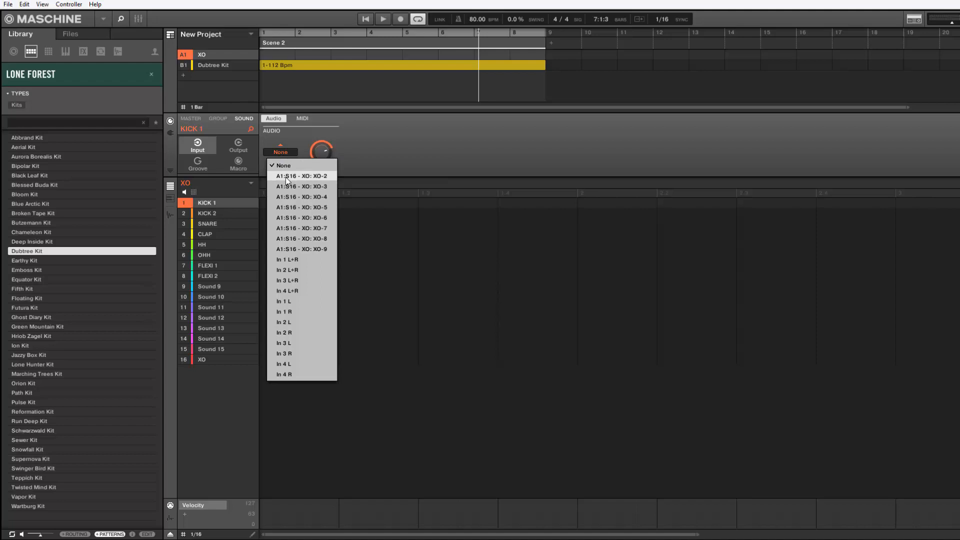
{"action": "left_click", "coordinate": [301, 176]}
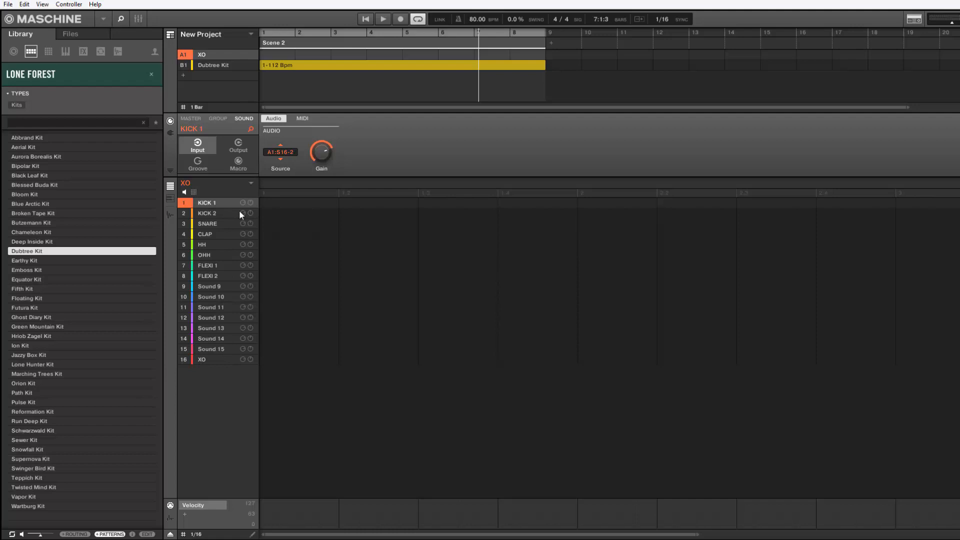
{"action": "left_click", "coordinate": [208, 213]}
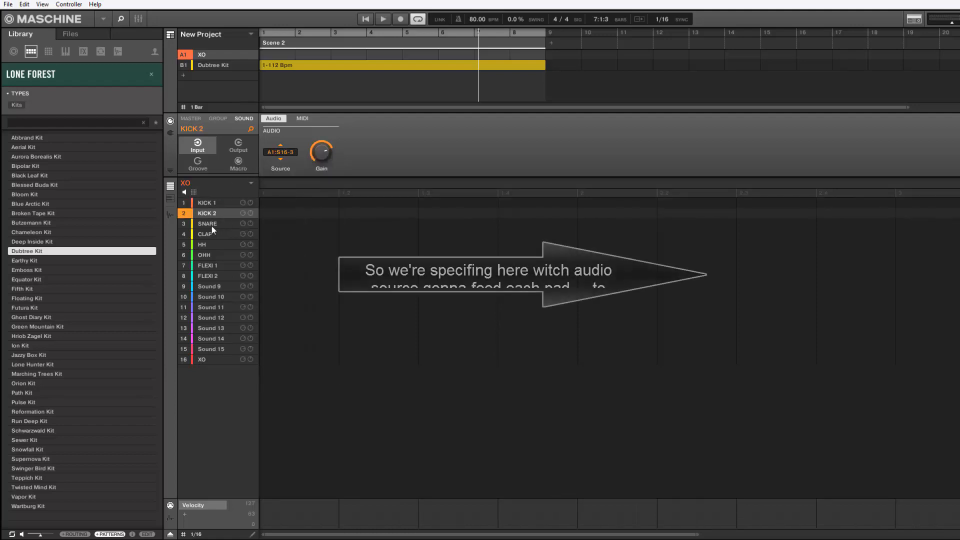
{"action": "left_click", "coordinate": [280, 152]}
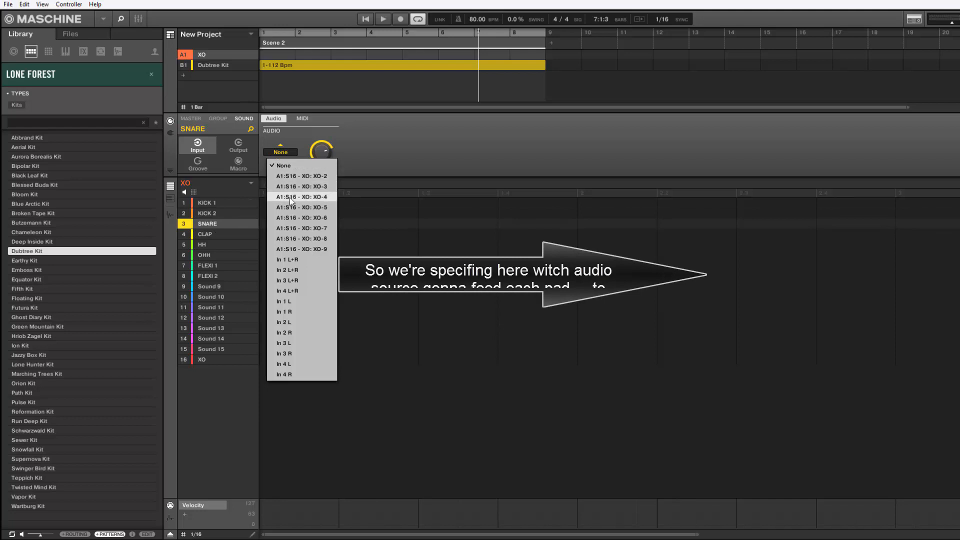
{"action": "left_click", "coordinate": [205, 234]}
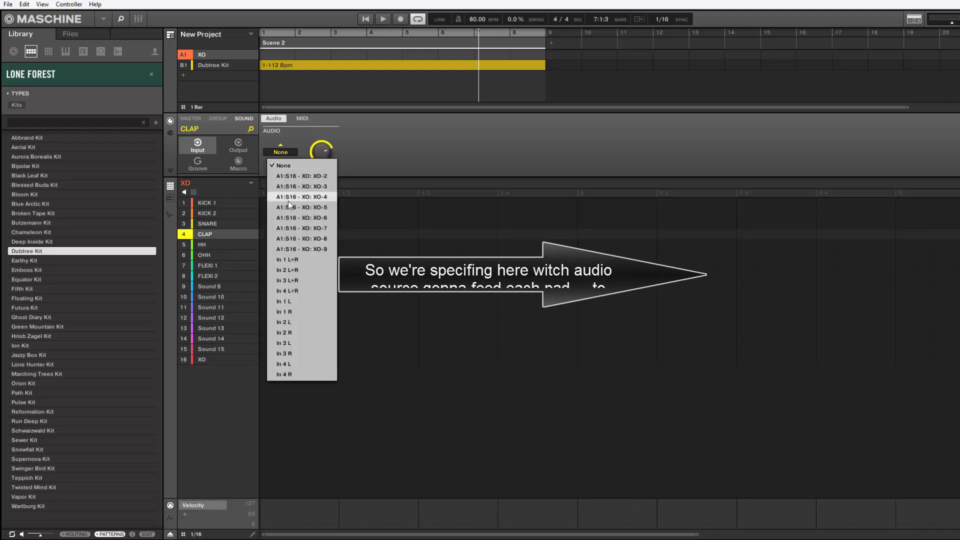
{"action": "left_click", "coordinate": [202, 244]}
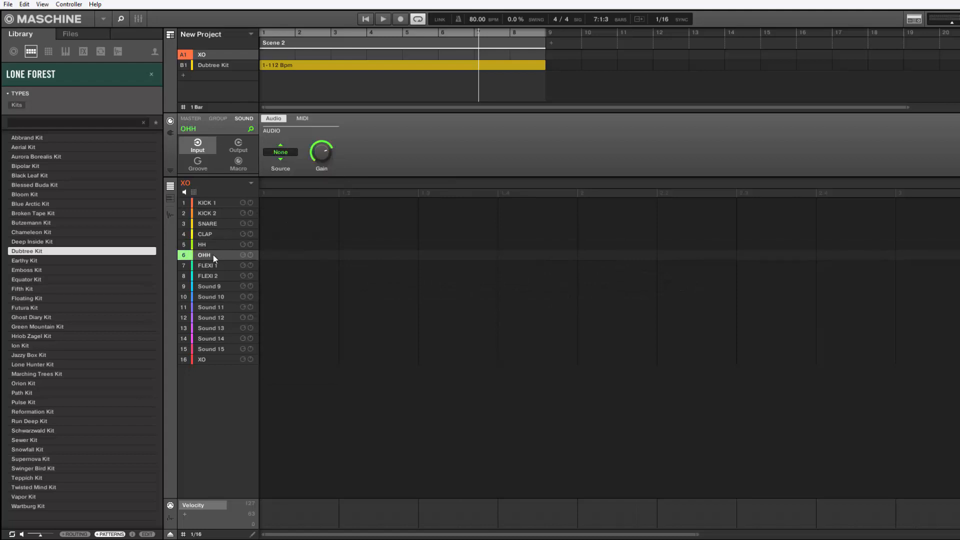
{"action": "left_click", "coordinate": [280, 152]}
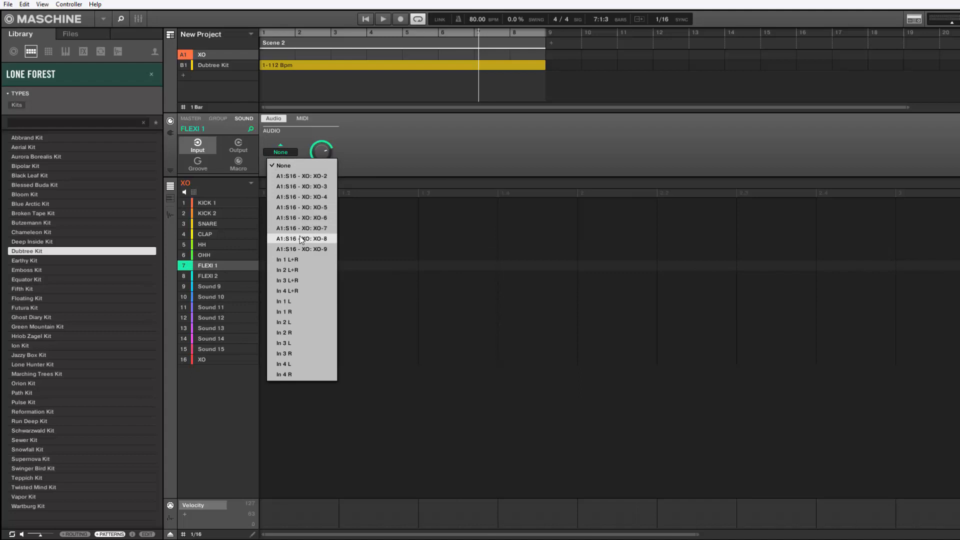
{"action": "left_click", "coordinate": [208, 276]}
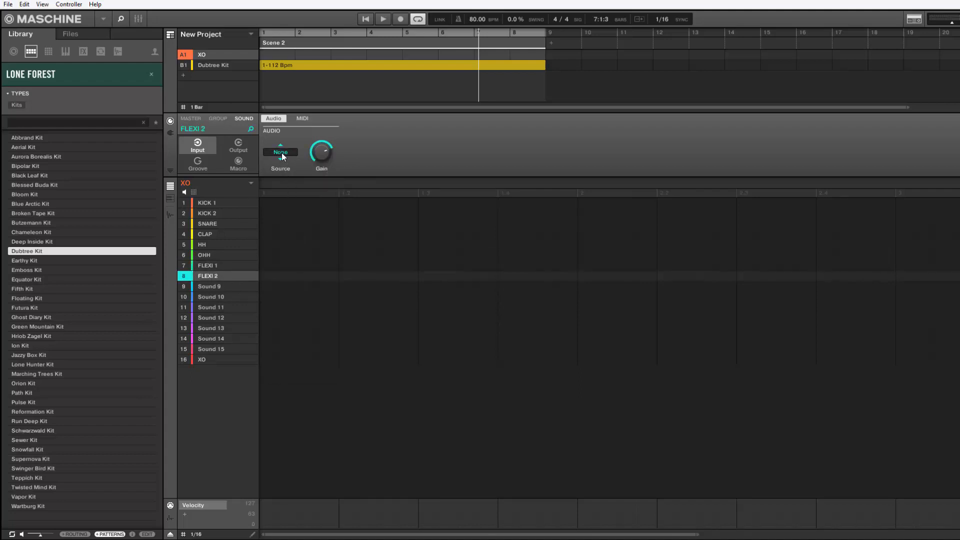
{"action": "left_click", "coordinate": [280, 152]}
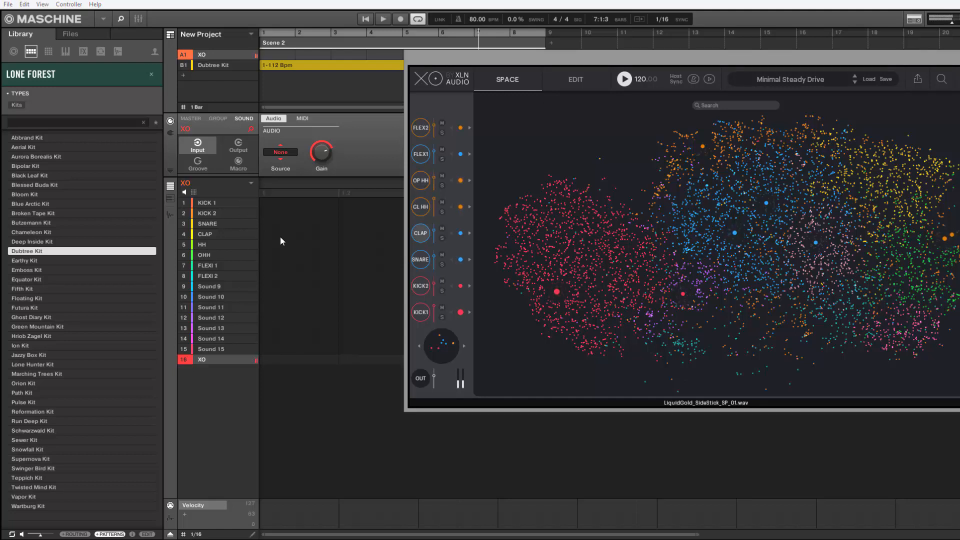
{"action": "mouse_move", "coordinate": [556, 239]}
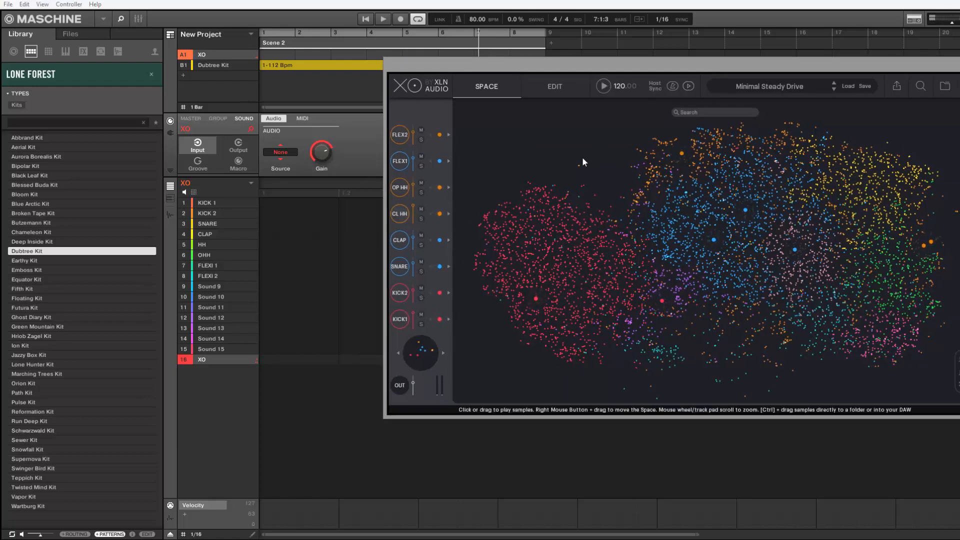
Switch XO from the sample space to the per-sound EDIT page.
{"action": "left_click", "coordinate": [553, 86]}
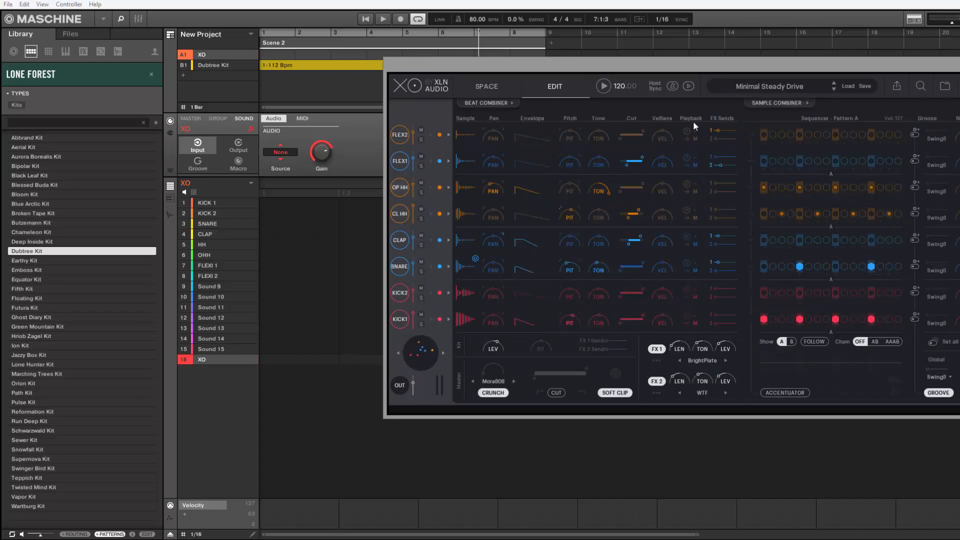
{"action": "mouse_move", "coordinate": [695, 141]}
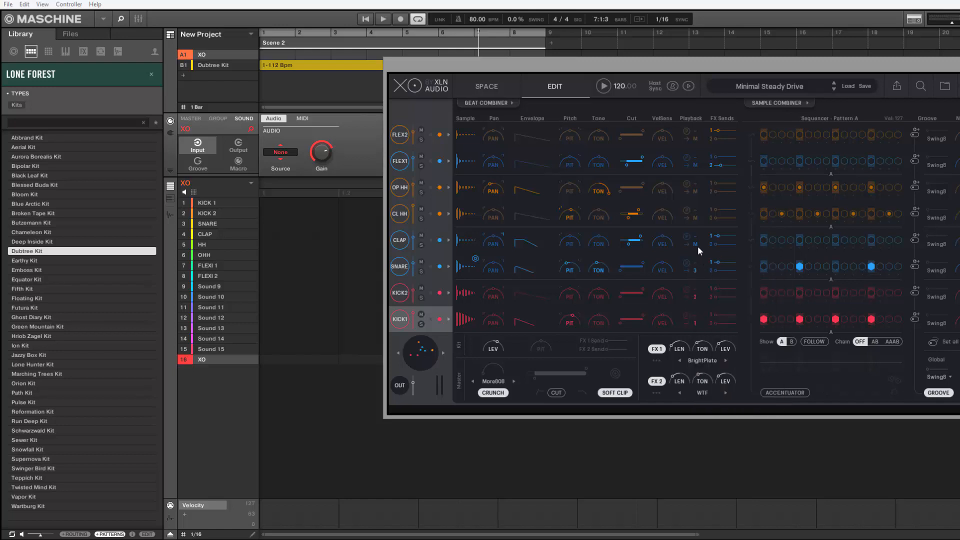
Assign a playback output number to a sound in XO's Edit page.
{"action": "left_click", "coordinate": [697, 238]}
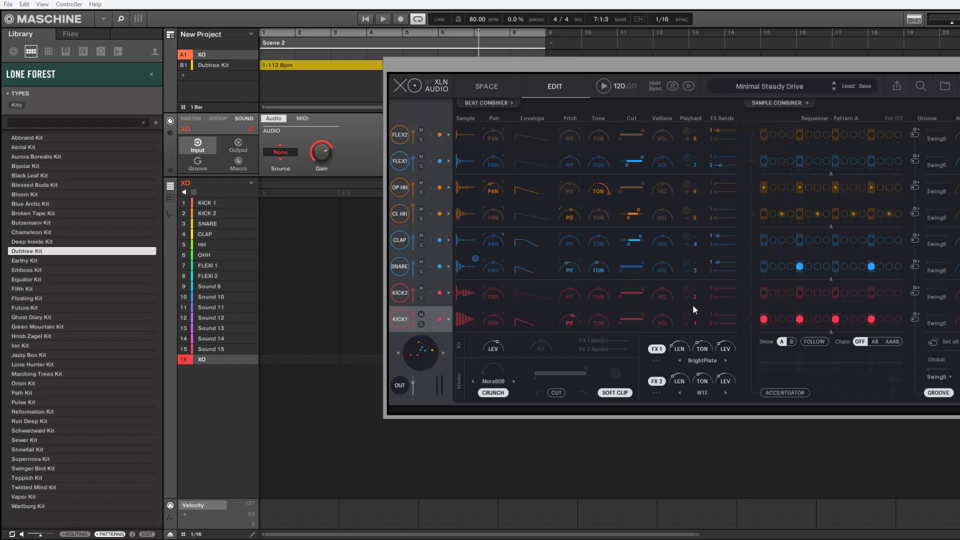
{"action": "mouse_move", "coordinate": [248, 192]}
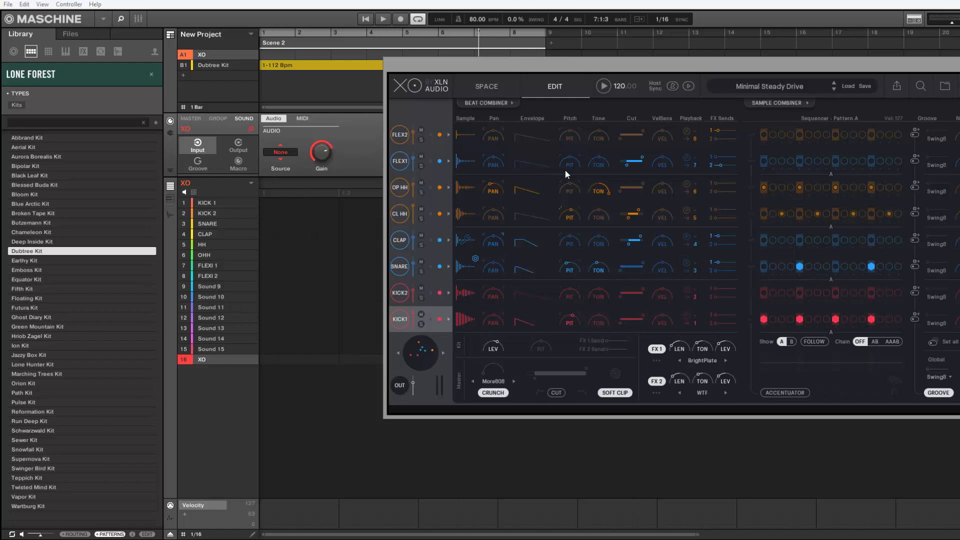
{"action": "mouse_move", "coordinate": [318, 186]}
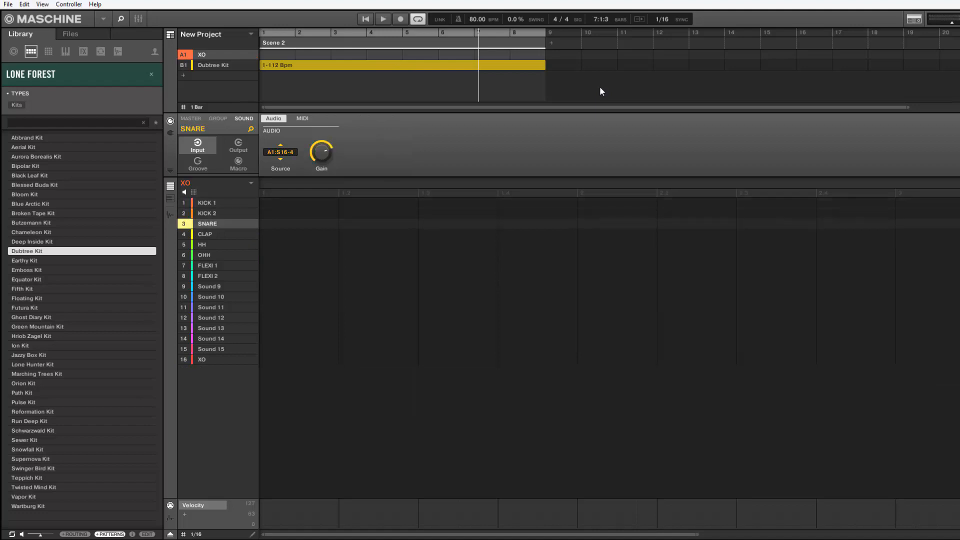
Select KICK 2 to view its audio input routing from XO.
{"action": "left_click", "coordinate": [206, 213]}
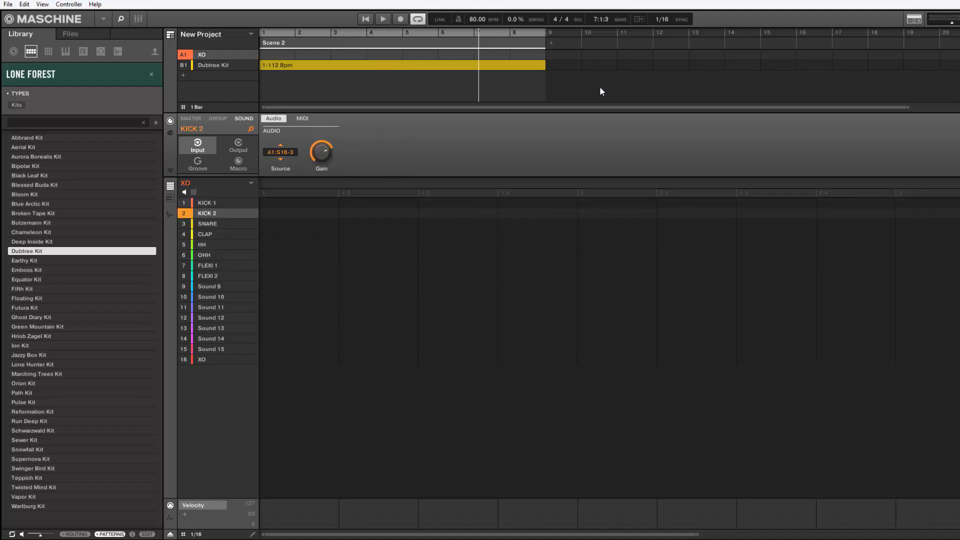
Bring the XO plugin window back up from its sound slot.
{"action": "left_click", "coordinate": [207, 203]}
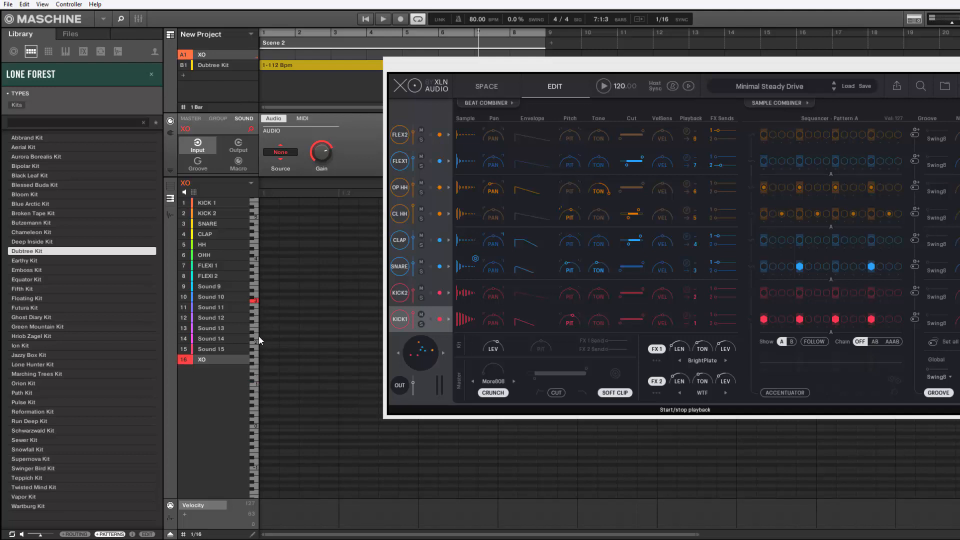
{"action": "mouse_move", "coordinate": [257, 388]}
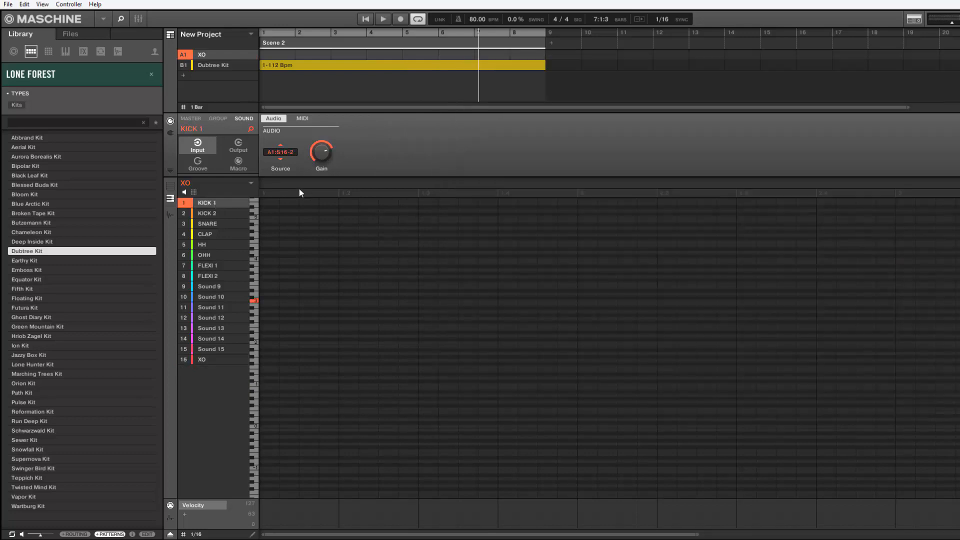
{"action": "mouse_move", "coordinate": [300, 130]}
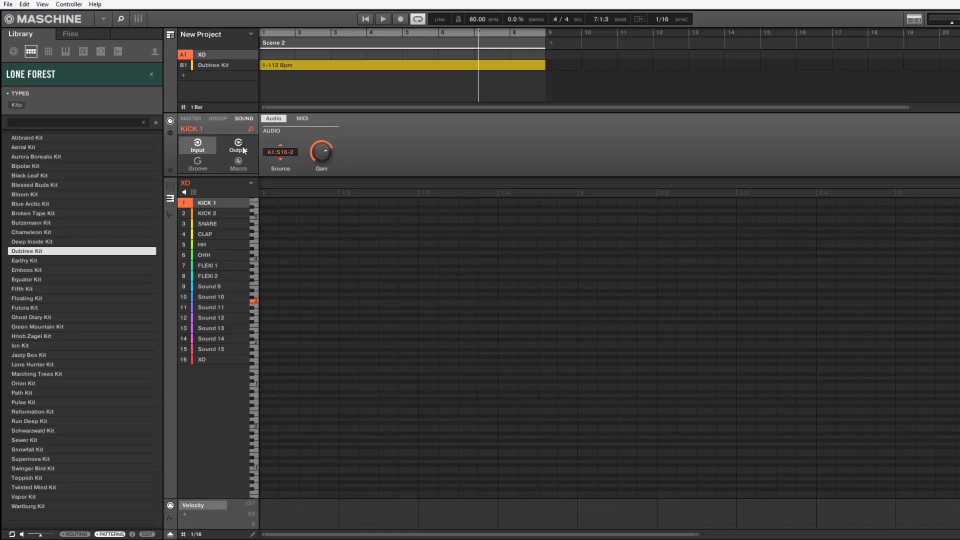
Send KICK 1's MIDI output to S16 - XO and transpose its notes down.
{"action": "left_click", "coordinate": [326, 118]}
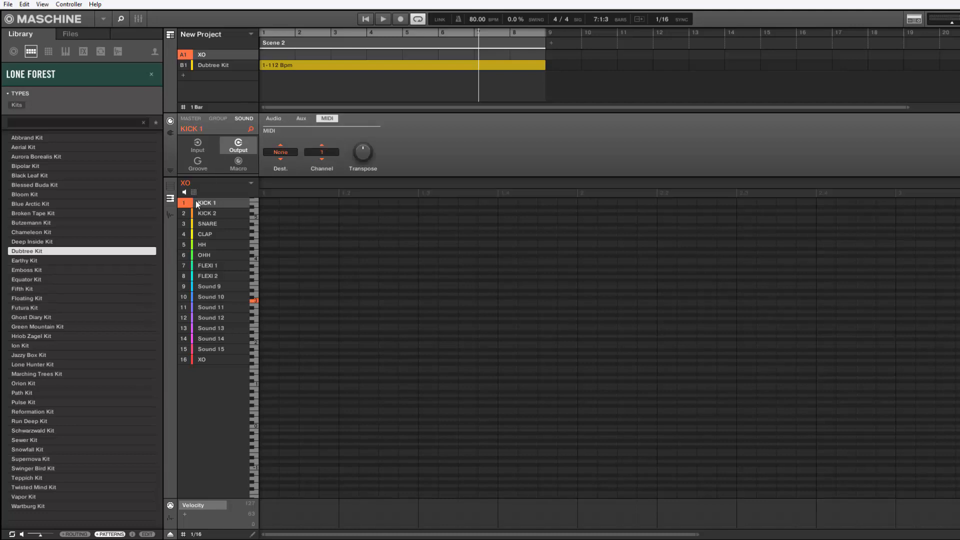
{"action": "left_click", "coordinate": [280, 152]}
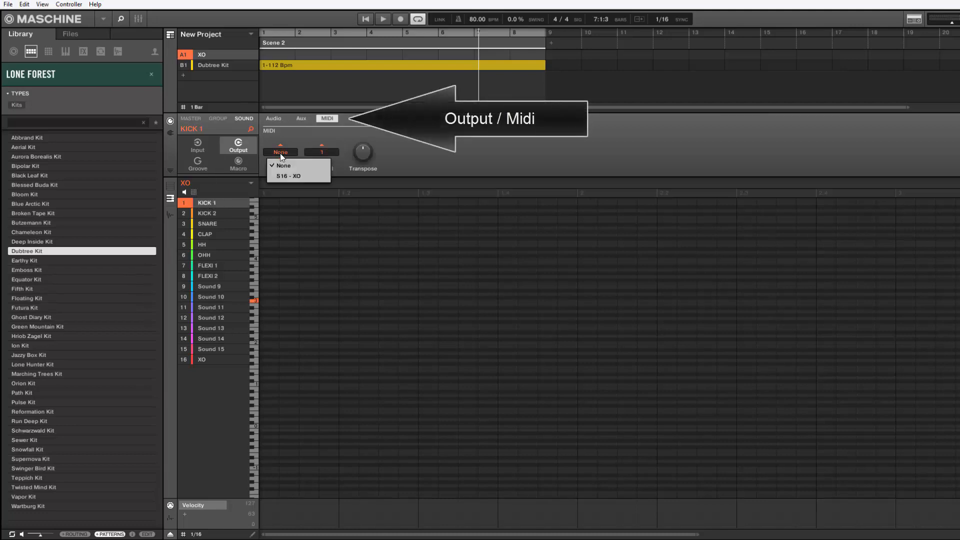
{"action": "left_click", "coordinate": [288, 177]}
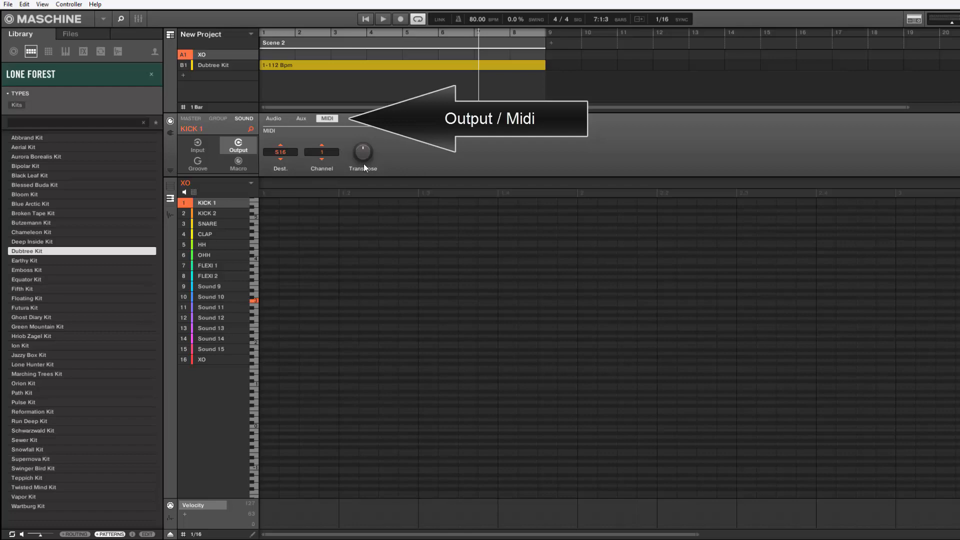
{"action": "left_click_drag", "start_coordinate": [362, 150], "coordinate": [367, 171]}
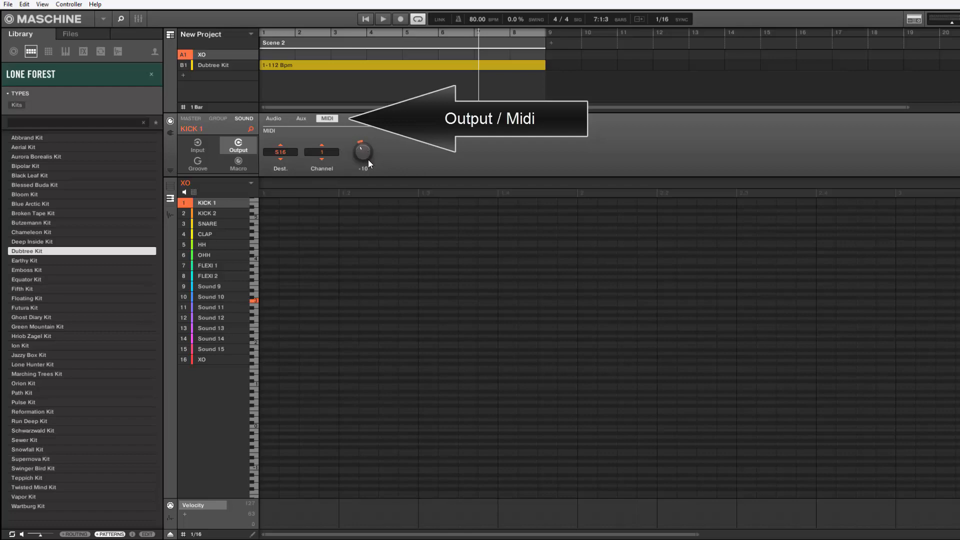
{"action": "left_click_drag", "start_coordinate": [361, 152], "coordinate": [370, 176]}
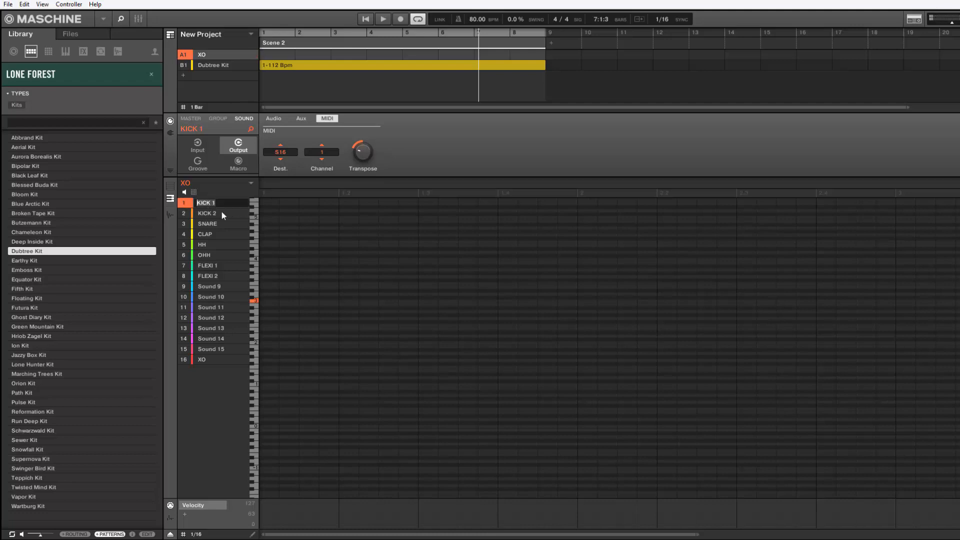
Send KICK 2's MIDI to XO transposed down to -23, then move to SNARE.
{"action": "left_click", "coordinate": [207, 213]}
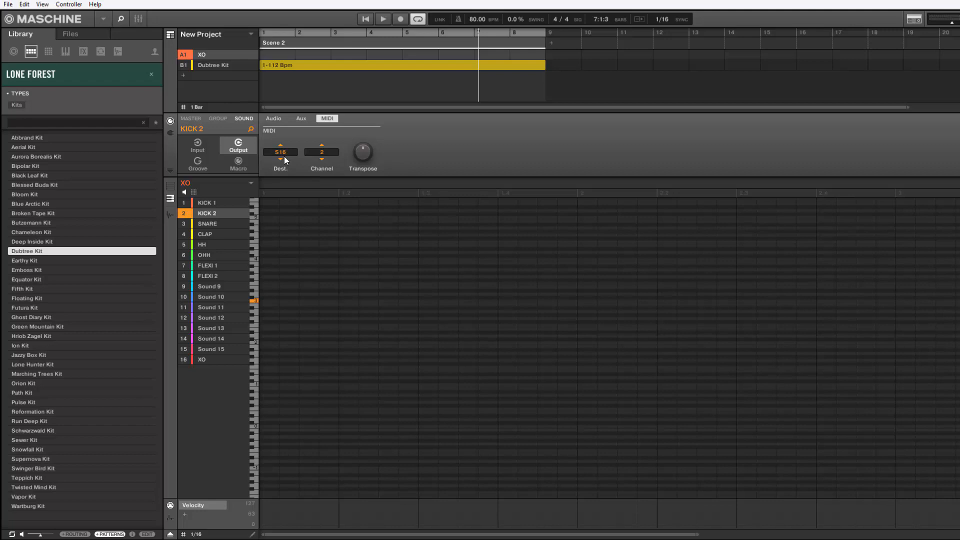
{"action": "left_click", "coordinate": [280, 152]}
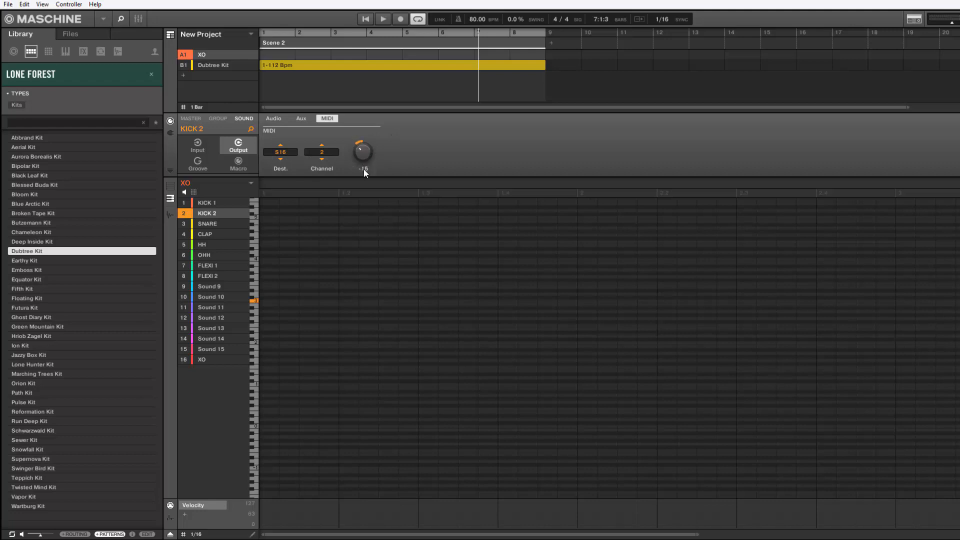
{"action": "left_click_drag", "start_coordinate": [362, 152], "coordinate": [362, 165]}
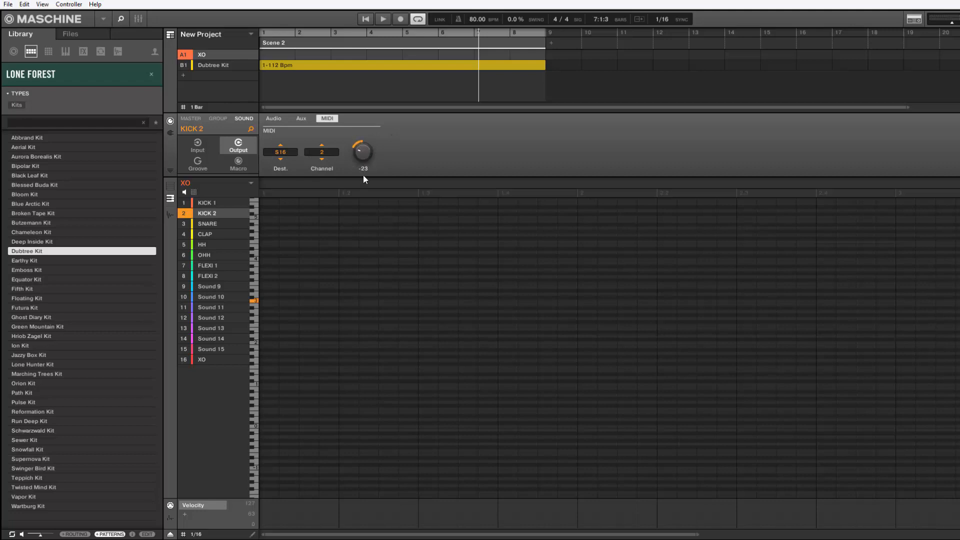
{"action": "left_click", "coordinate": [207, 223]}
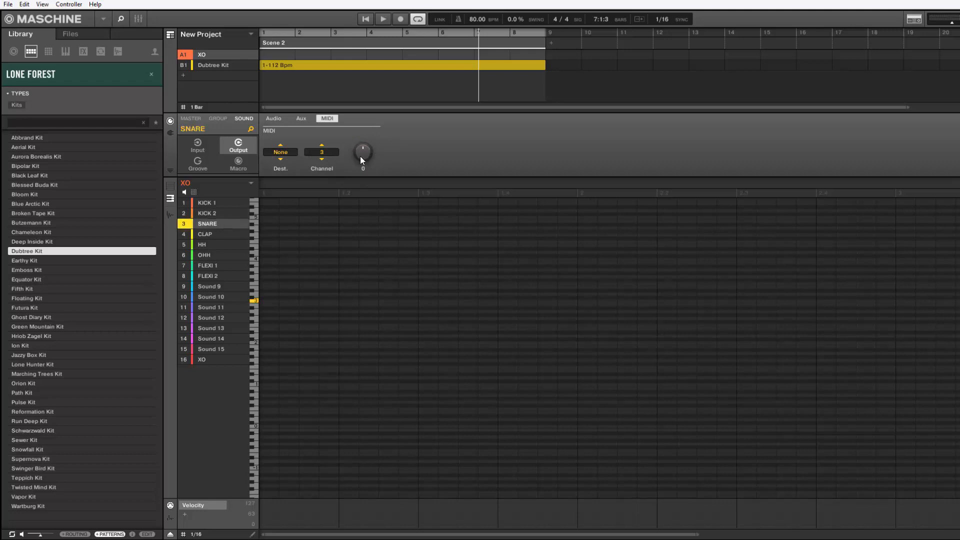
Send CLAP and HH MIDI to XO, transposing HH down to -21.
{"action": "left_click_drag", "start_coordinate": [362, 150], "coordinate": [362, 181]}
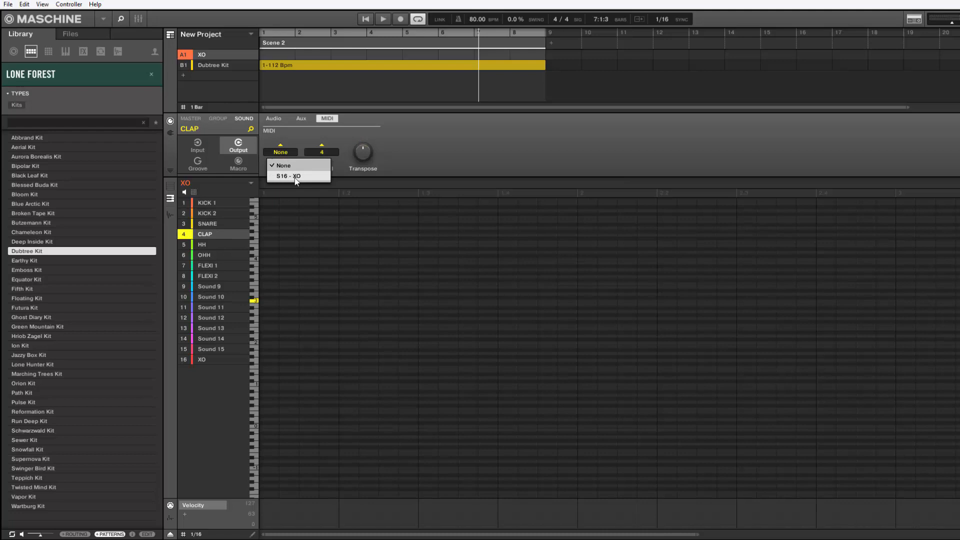
{"action": "left_click", "coordinate": [293, 176]}
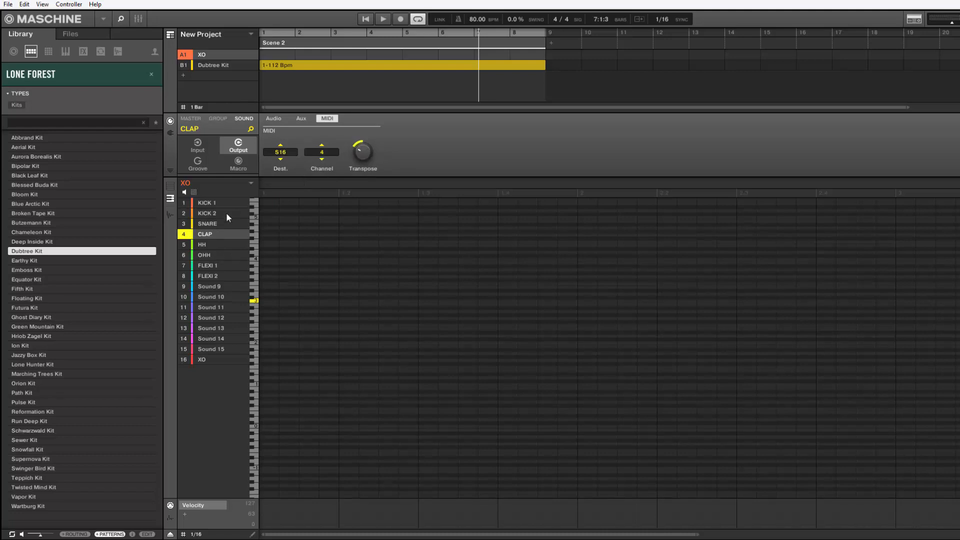
{"action": "left_click", "coordinate": [201, 244]}
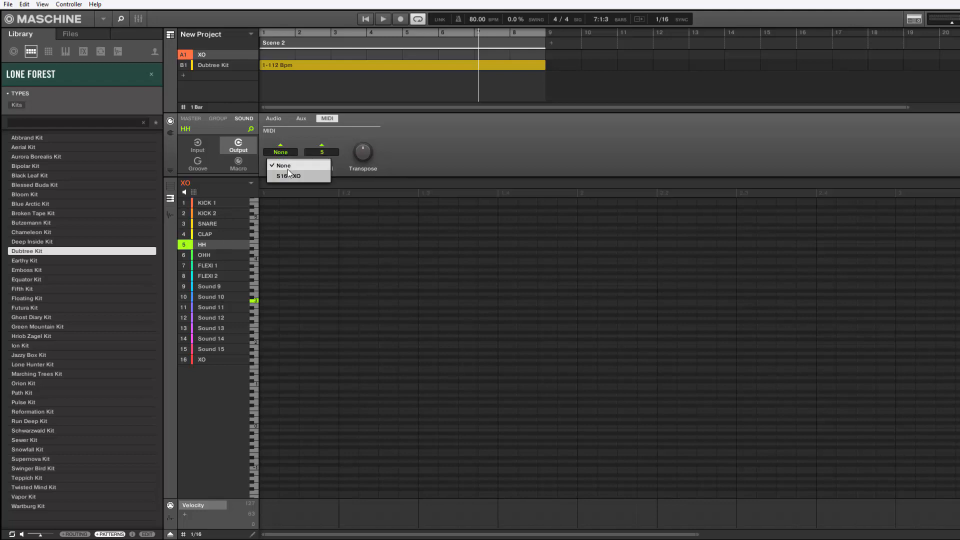
{"action": "left_click", "coordinate": [288, 176]}
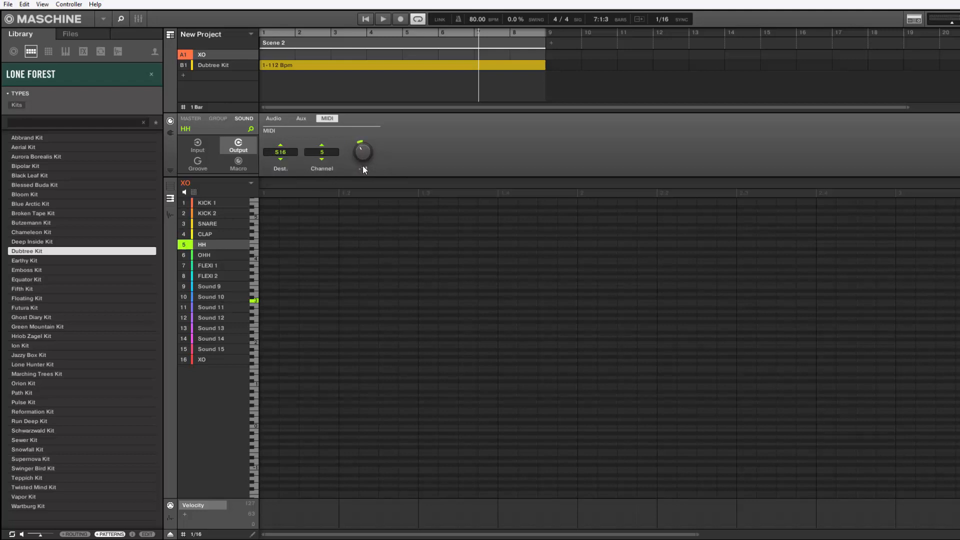
{"action": "left_click_drag", "start_coordinate": [362, 150], "coordinate": [362, 178]}
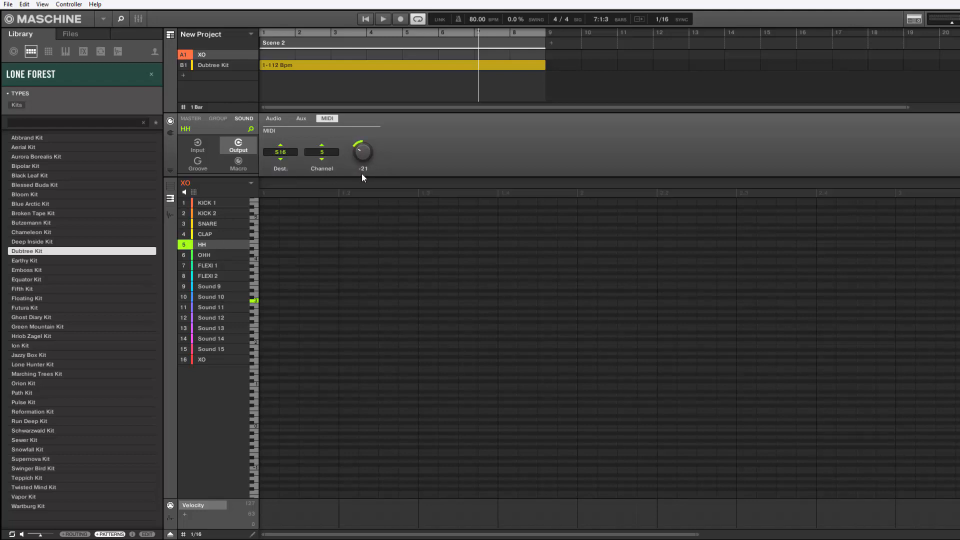
Send OHH's MIDI to XO, transposed down to -21.
{"action": "left_click", "coordinate": [204, 255]}
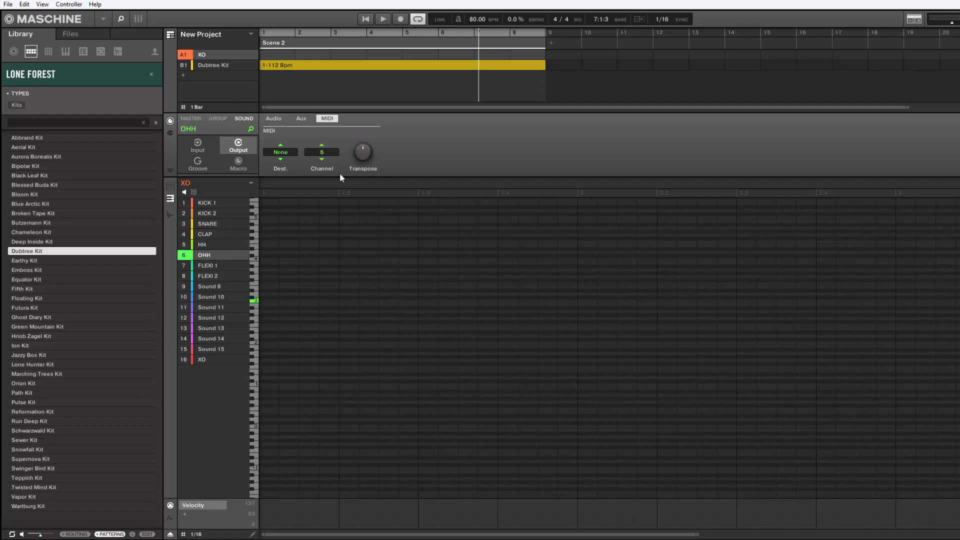
{"action": "left_click_drag", "start_coordinate": [362, 151], "coordinate": [358, 161]}
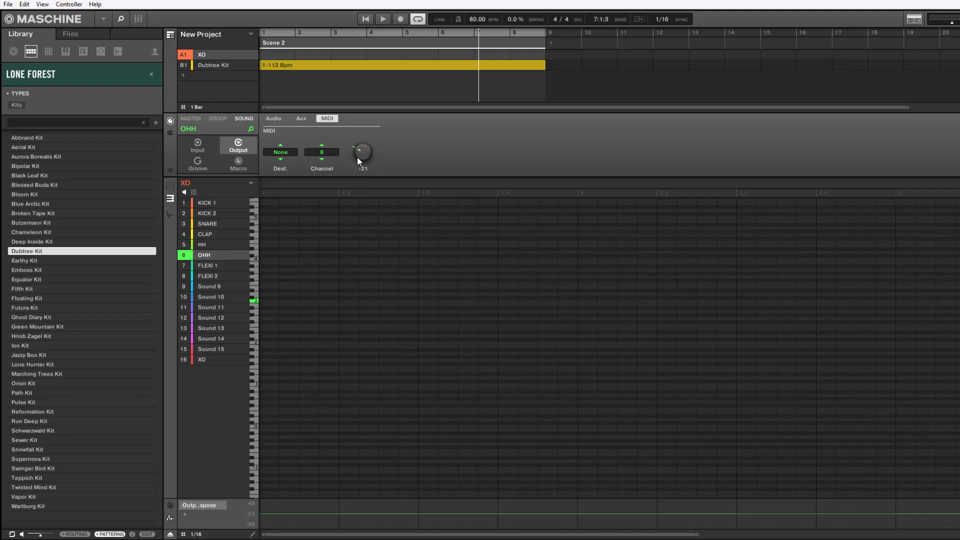
{"action": "left_click", "coordinate": [280, 152]}
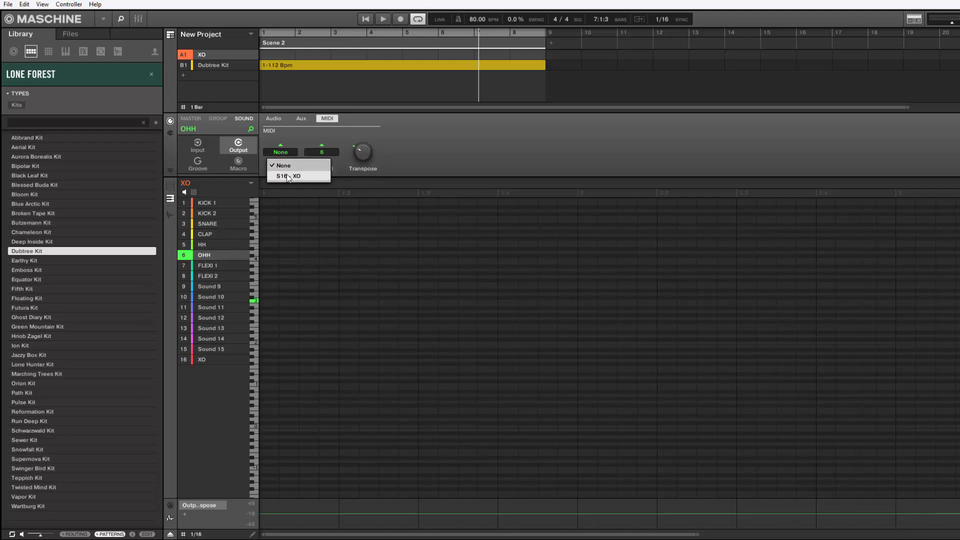
{"action": "left_click", "coordinate": [210, 265]}
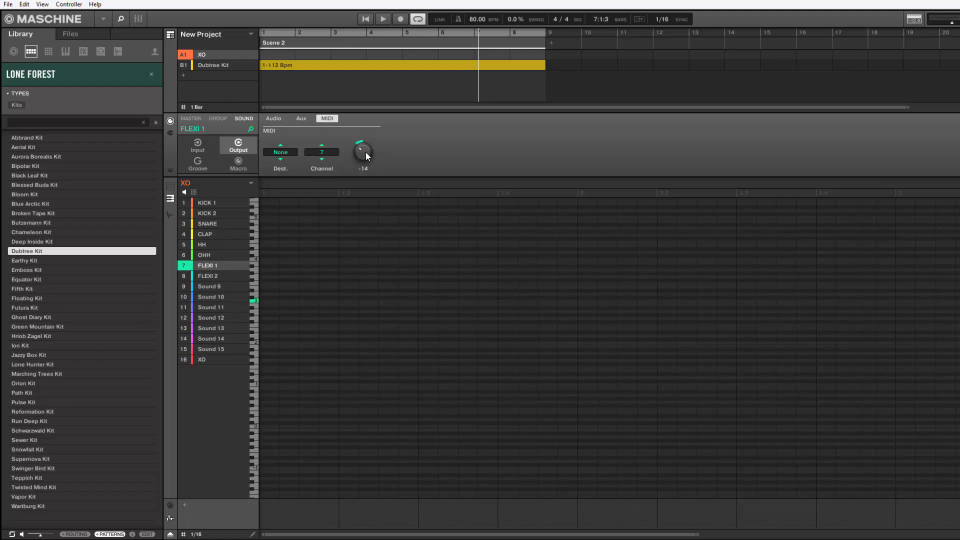
Send FLEXI 1 and FLEXI 2 MIDI to XO on channels 7 and 8, adjusting FLEXI 2's transpose.
{"action": "left_click", "coordinate": [280, 152]}
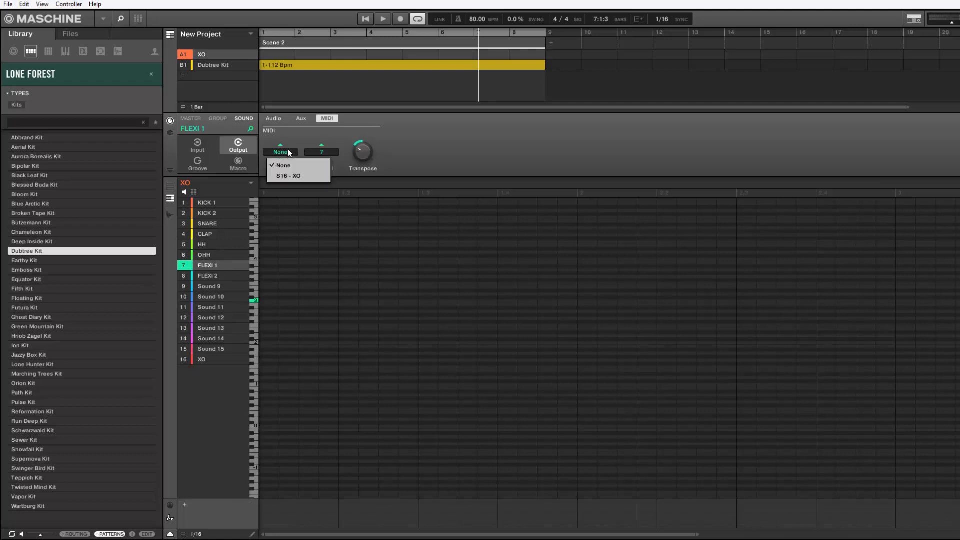
{"action": "left_click", "coordinate": [208, 277]}
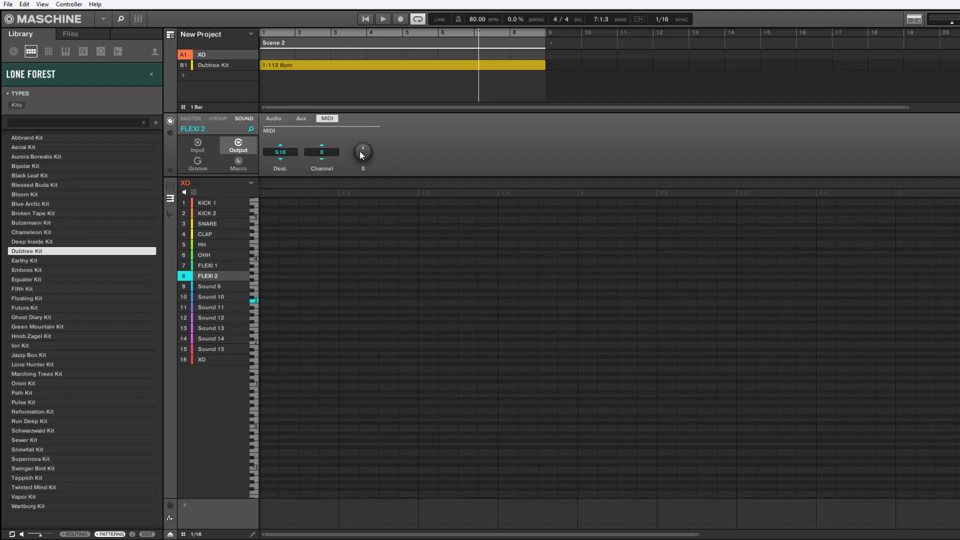
{"action": "left_click_drag", "start_coordinate": [362, 150], "coordinate": [362, 168]}
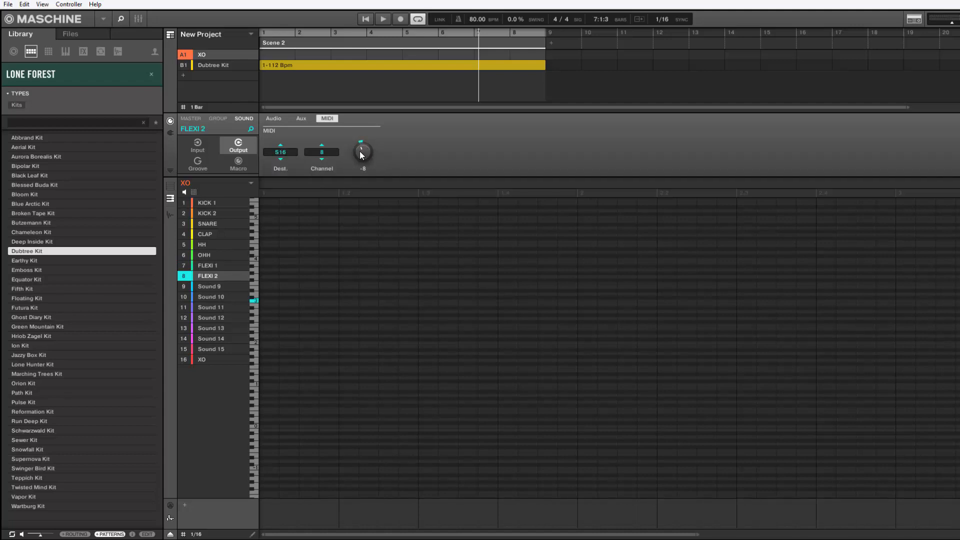
{"action": "left_click_drag", "start_coordinate": [362, 150], "coordinate": [362, 165]}
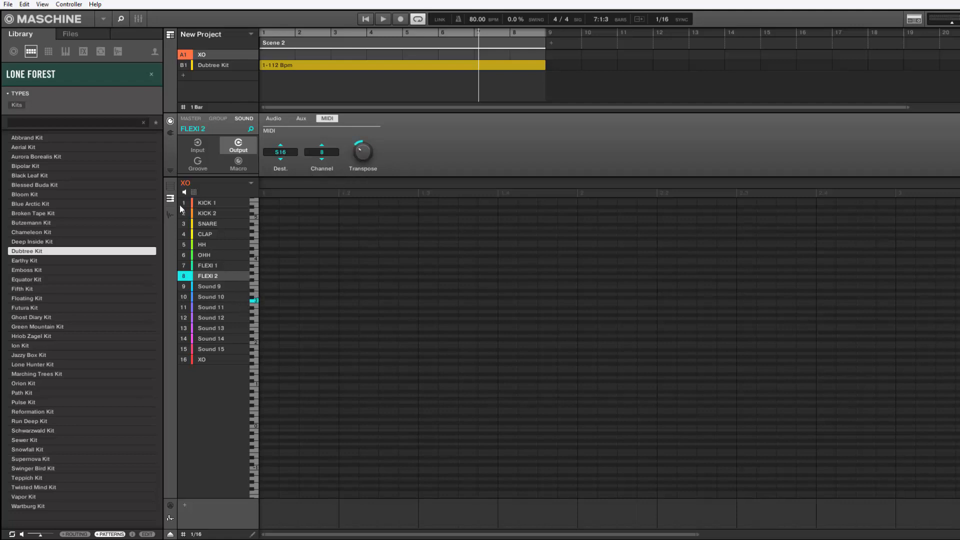
Inspect MIDI Dest/Channel for KICK 1, CLAP, FLEXI 1, FLEXI 2 and SNARE, then bring up XO's editor from sound 16.
{"action": "left_click", "coordinate": [206, 203]}
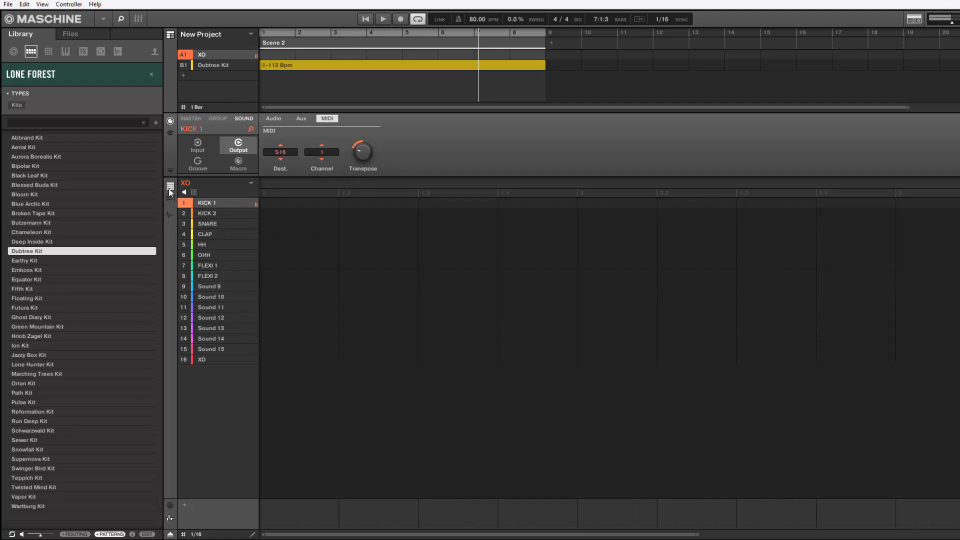
{"action": "left_click", "coordinate": [208, 234]}
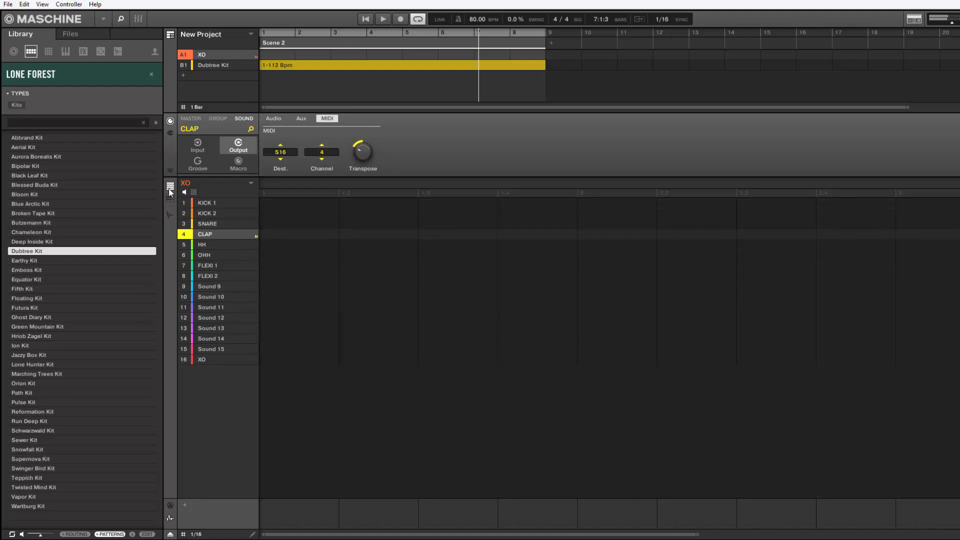
{"action": "left_click", "coordinate": [207, 266]}
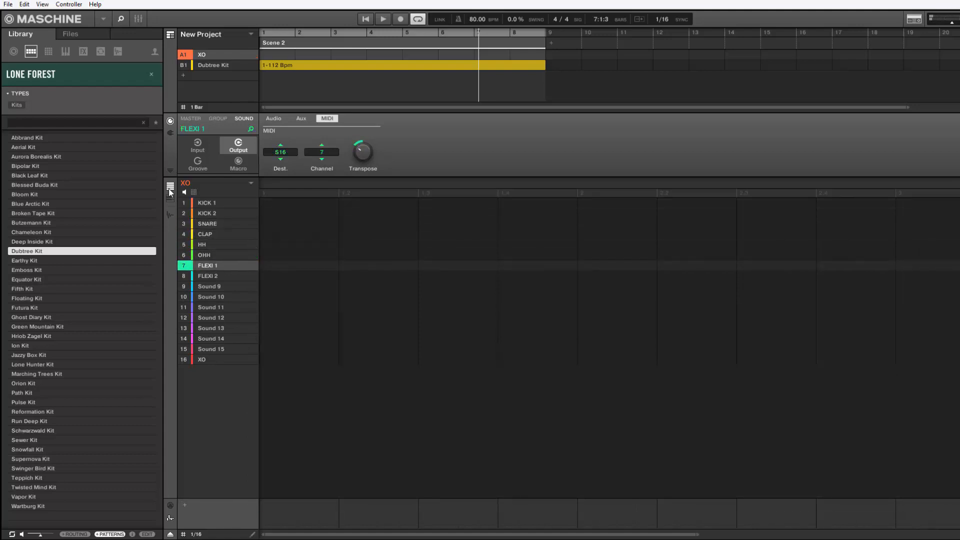
{"action": "left_click", "coordinate": [214, 276]}
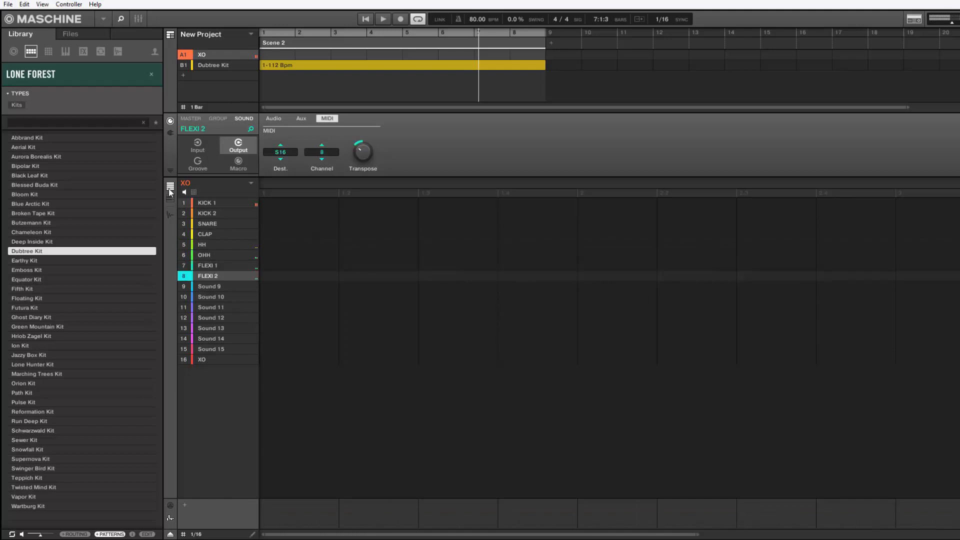
{"action": "left_click", "coordinate": [207, 223]}
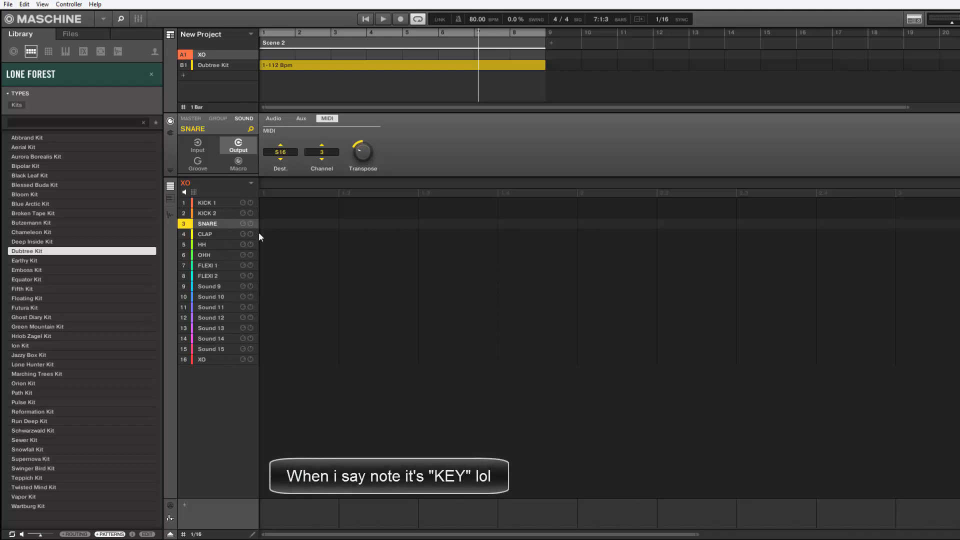
{"action": "mouse_move", "coordinate": [237, 209]}
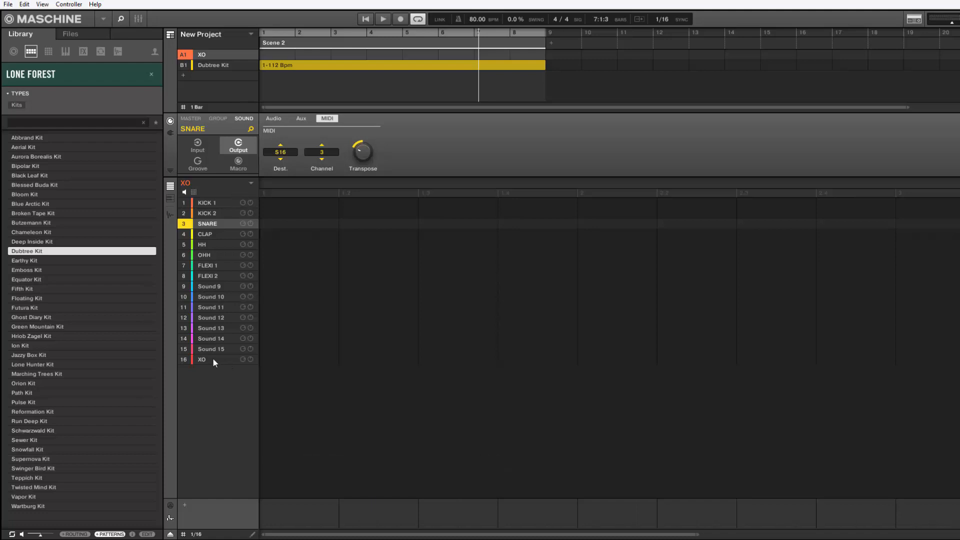
{"action": "double_click", "coordinate": [201, 359]}
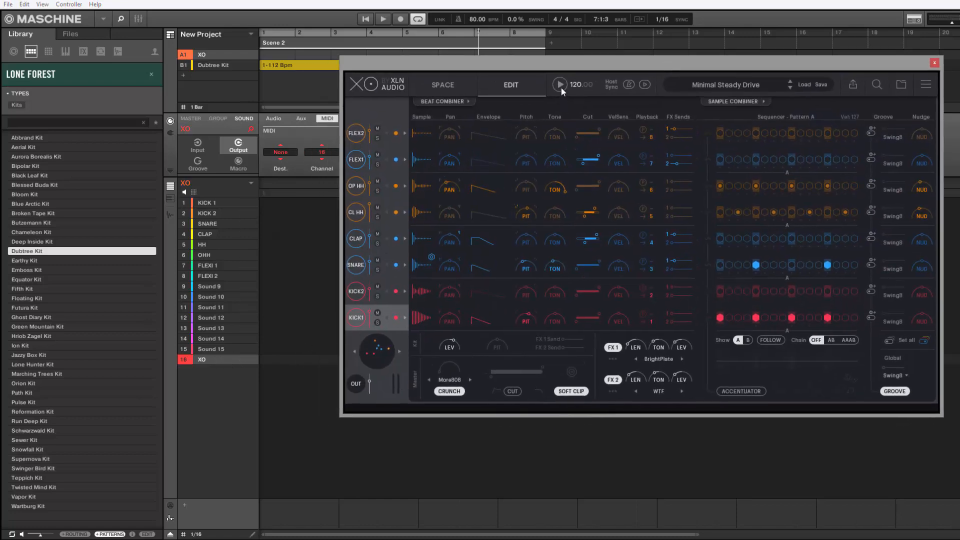
Start the XO step pattern playing so its notes trigger the Maschine kit sounds.
{"action": "left_click", "coordinate": [559, 84]}
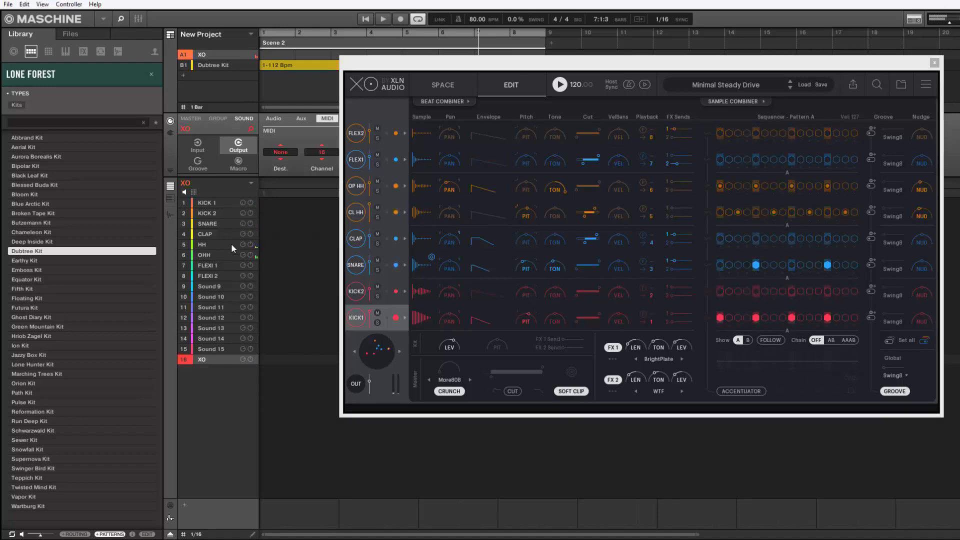
{"action": "mouse_move", "coordinate": [238, 246]}
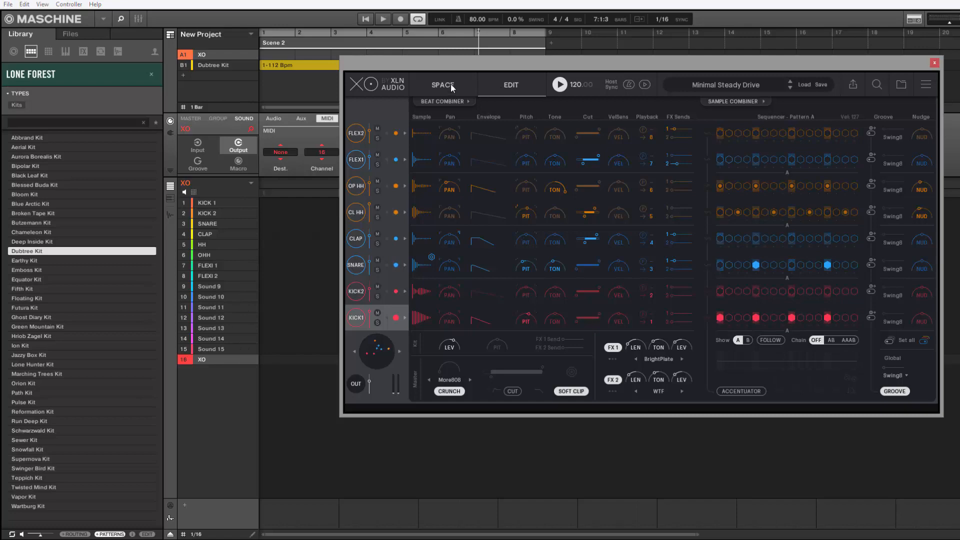
Show XO's SPACE sample map, audition dots in the blue and other clusters, and load a kick from the red cluster.
{"action": "left_click", "coordinate": [442, 84]}
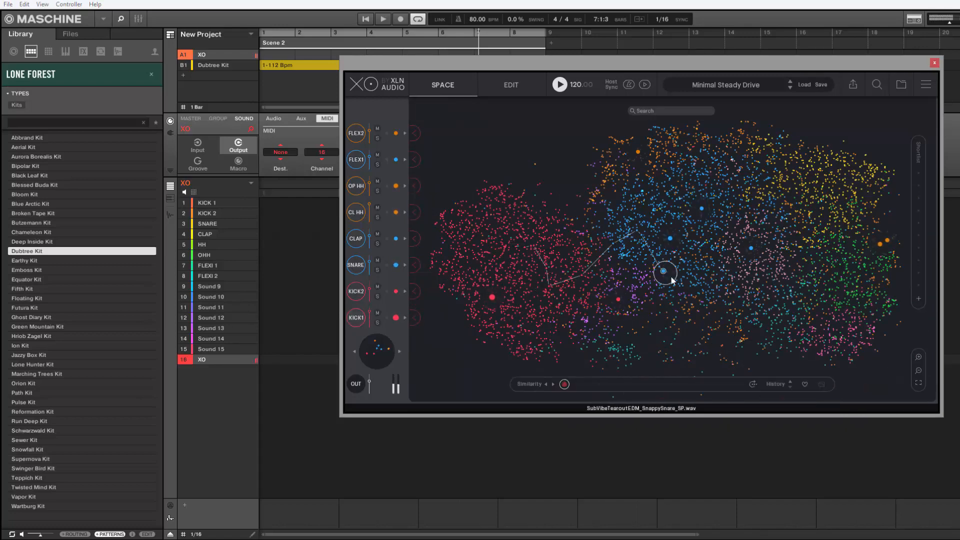
{"action": "left_click", "coordinate": [544, 258]}
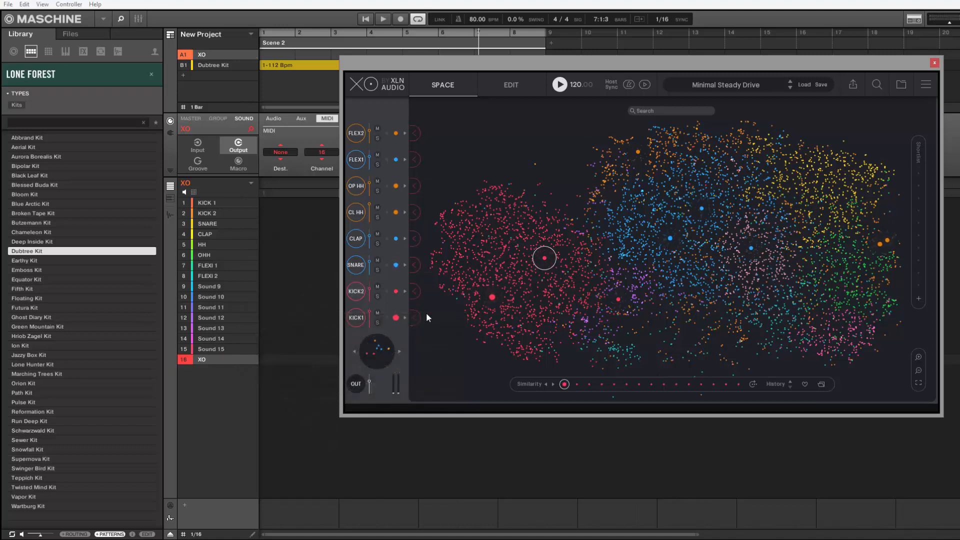
{"action": "left_click", "coordinate": [728, 270]}
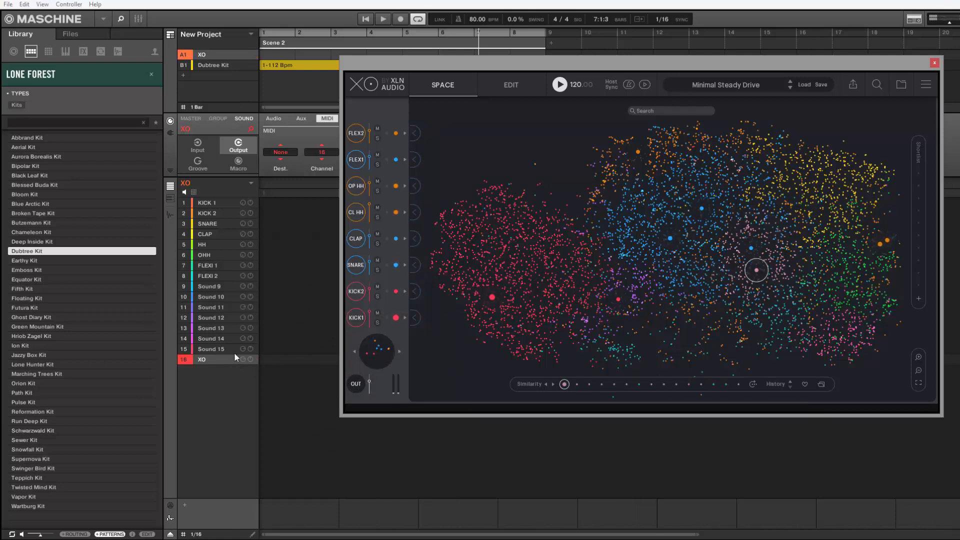
{"action": "mouse_move", "coordinate": [559, 257]}
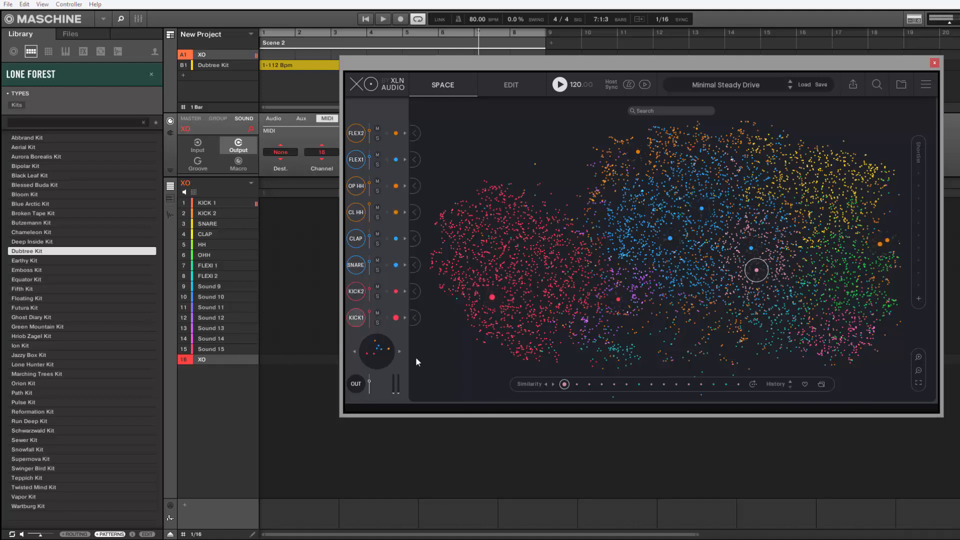
{"action": "mouse_move", "coordinate": [323, 325]}
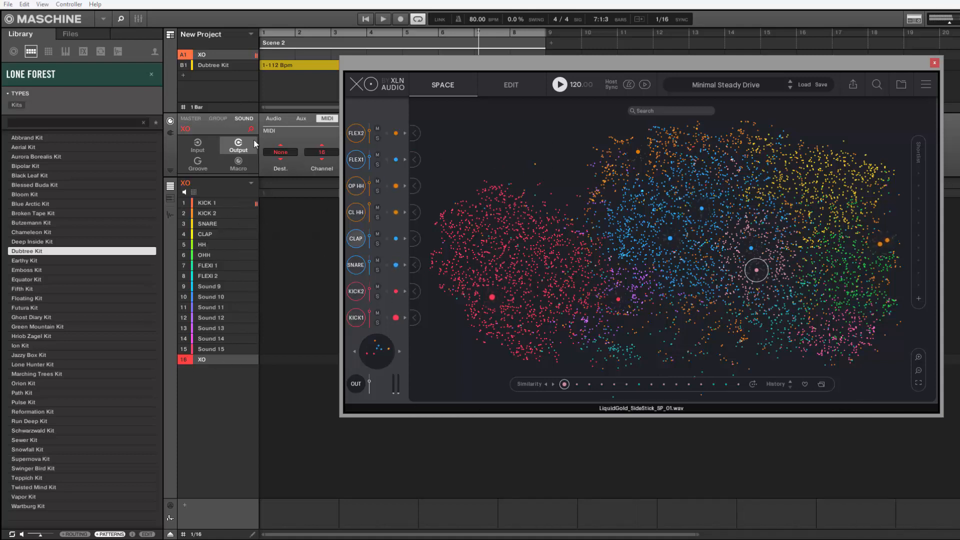
{"action": "left_click", "coordinate": [531, 249]}
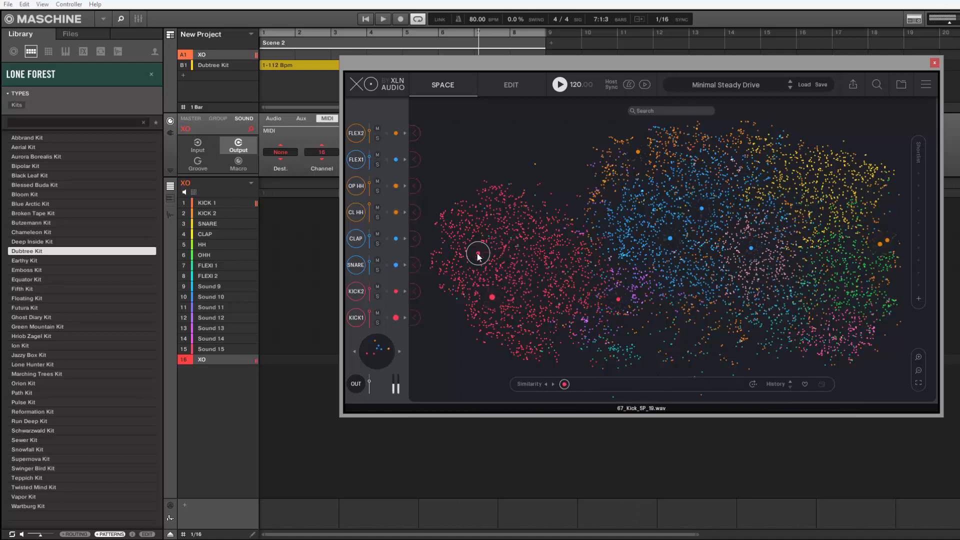
{"action": "left_click", "coordinate": [477, 253]}
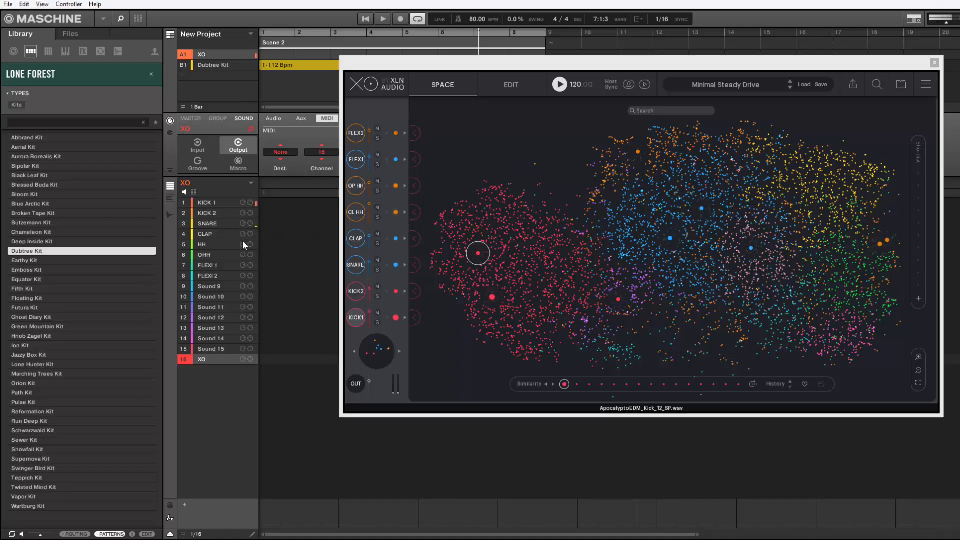
{"action": "mouse_move", "coordinate": [243, 269]}
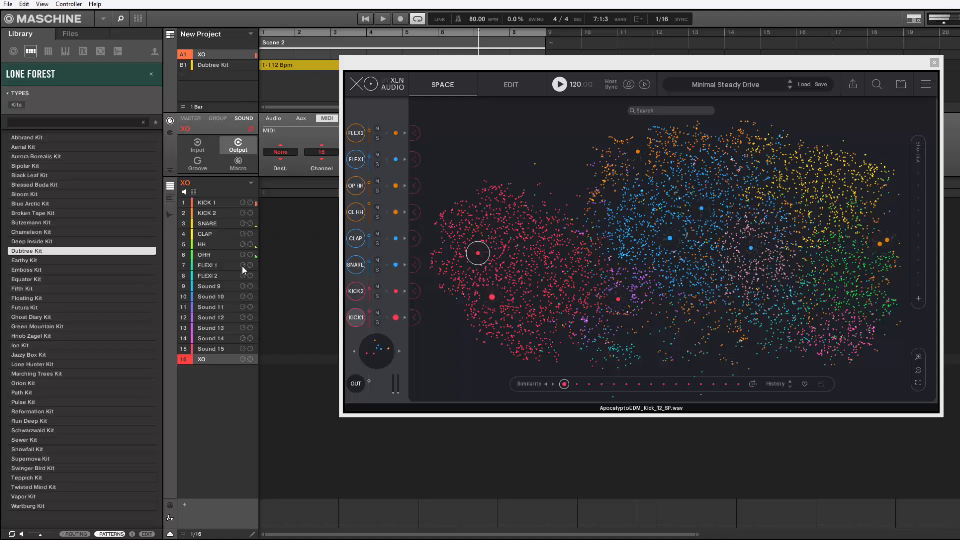
{"action": "mouse_move", "coordinate": [243, 364]}
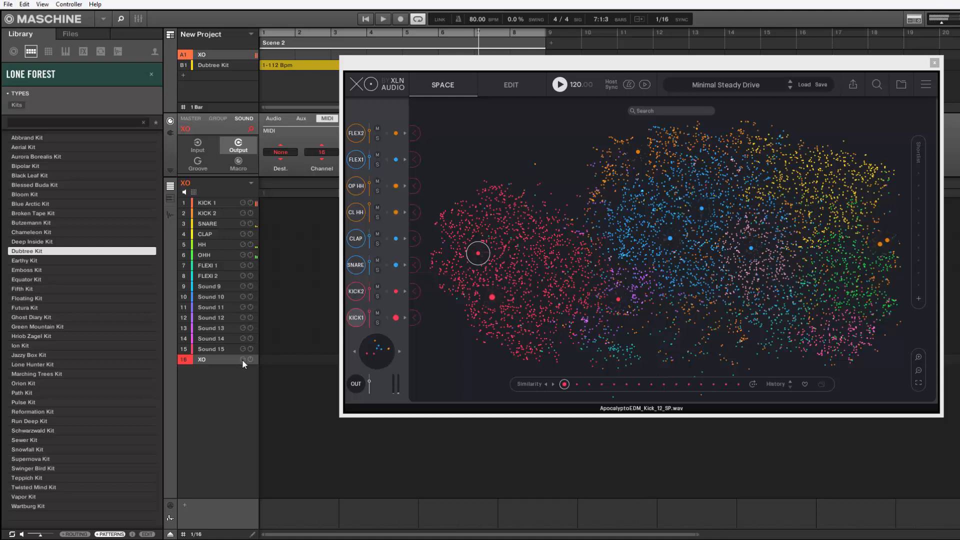
{"action": "mouse_move", "coordinate": [214, 364]}
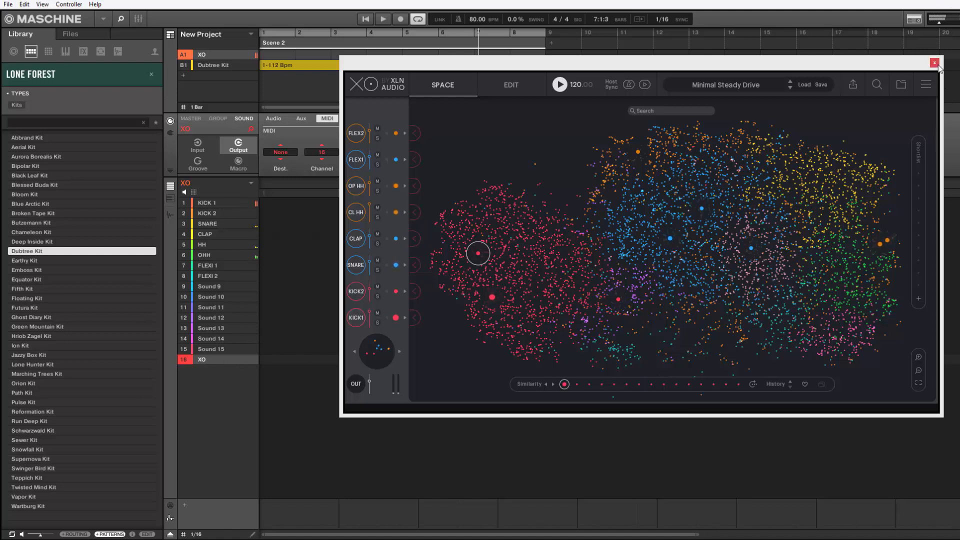
Close the XO plugin window, leaving its Page 1 parameter knobs in the Sound area.
{"action": "left_click", "coordinate": [934, 63]}
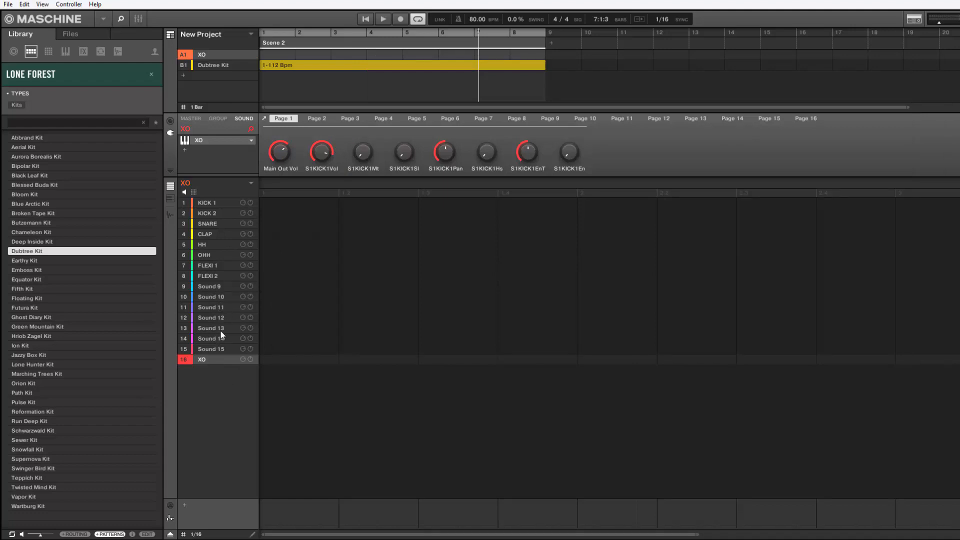
{"action": "mouse_move", "coordinate": [217, 331]}
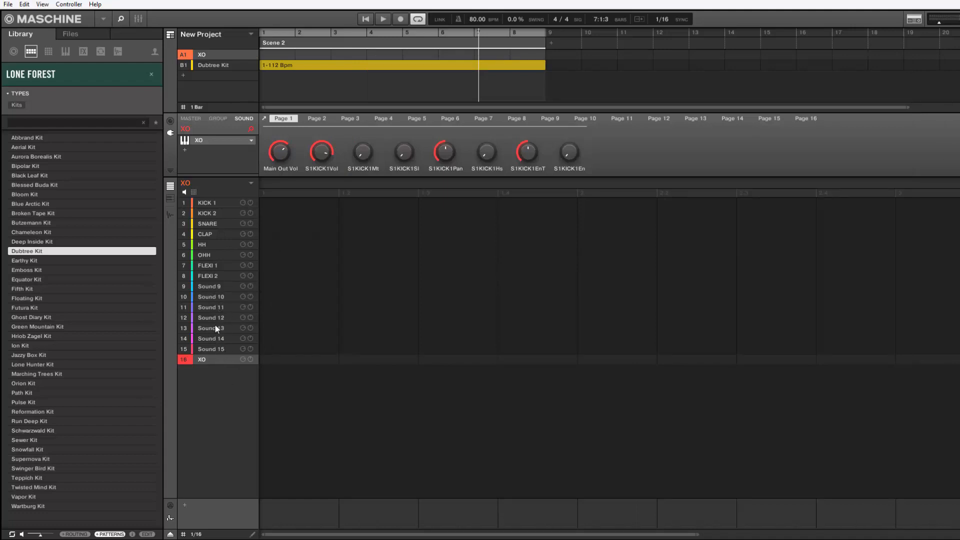
{"action": "mouse_move", "coordinate": [232, 350]}
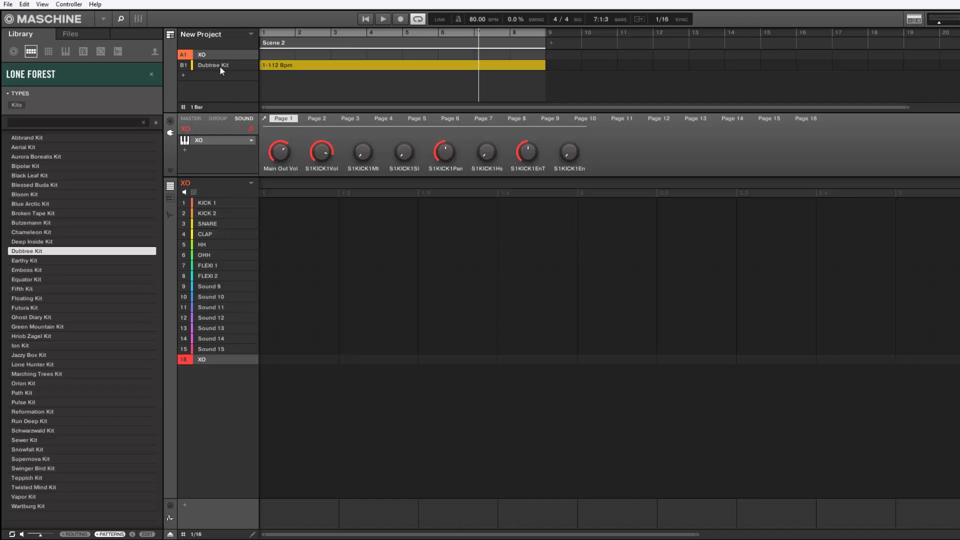
Save the XO group as XO.mxgrp in the Groups folder, overwriting the existing file.
{"action": "right_click", "coordinate": [213, 65]}
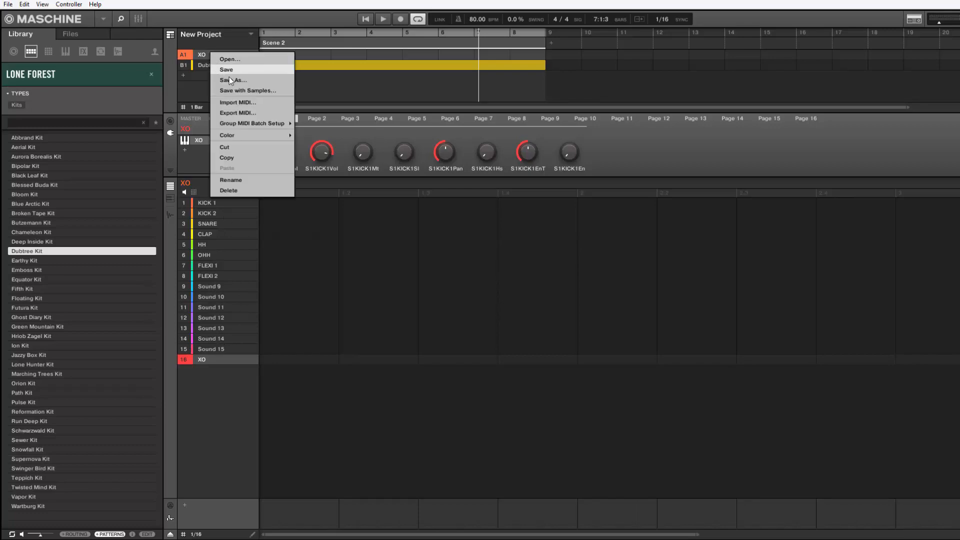
{"action": "left_click", "coordinate": [233, 80]}
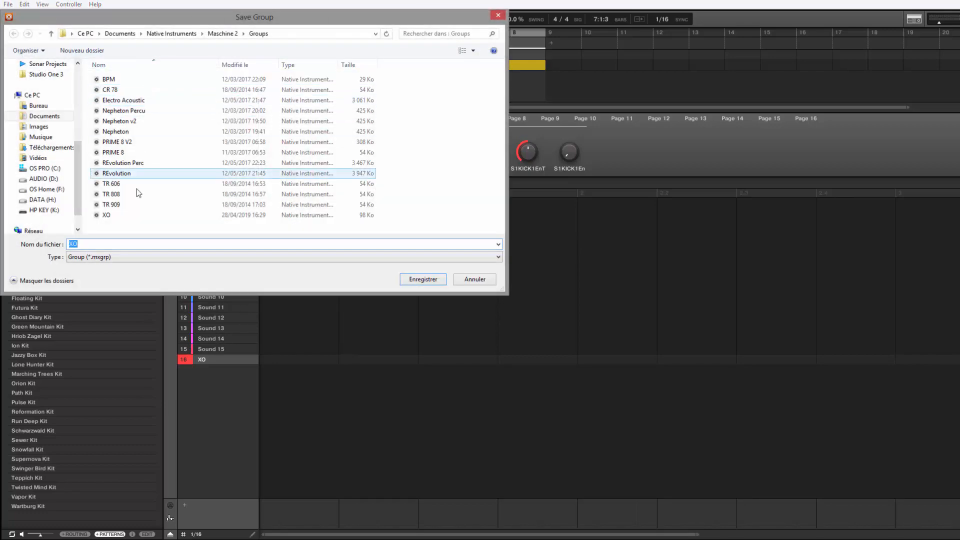
{"action": "left_click", "coordinate": [106, 215]}
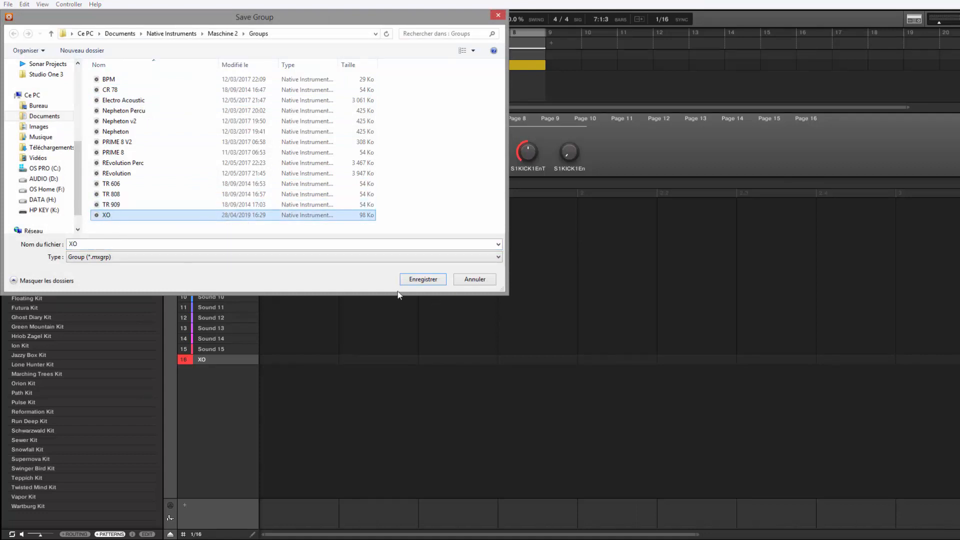
{"action": "left_click", "coordinate": [127, 204]}
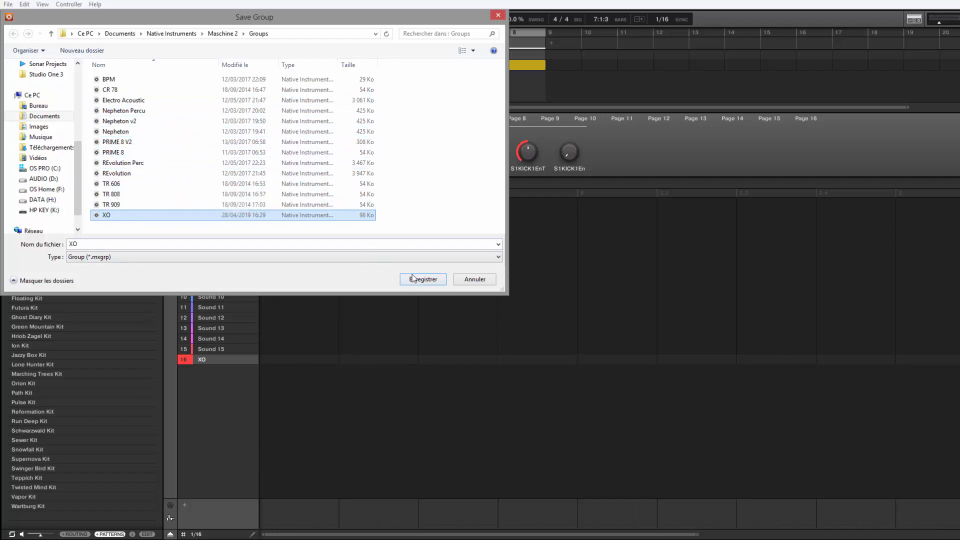
{"action": "left_click", "coordinate": [422, 280]}
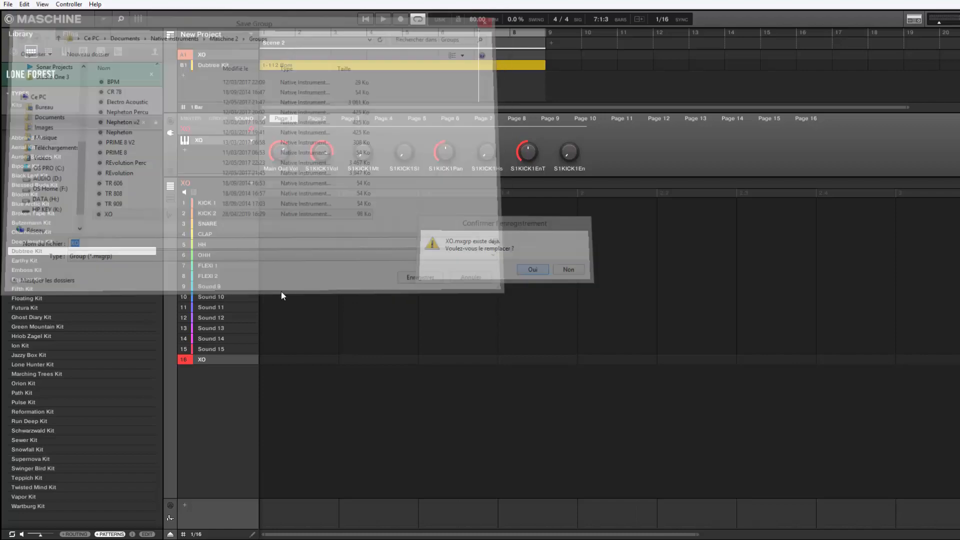
{"action": "left_click", "coordinate": [531, 269]}
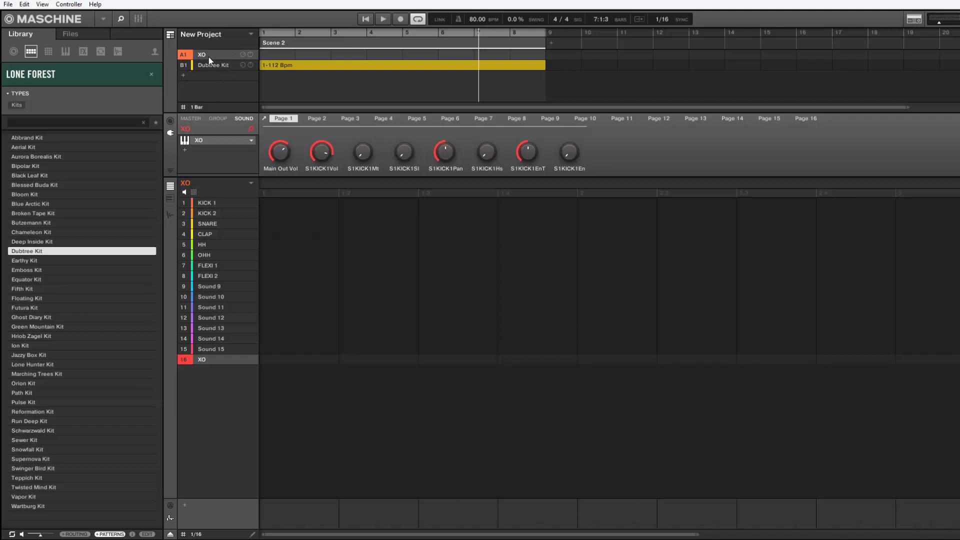
{"action": "mouse_move", "coordinate": [217, 94]}
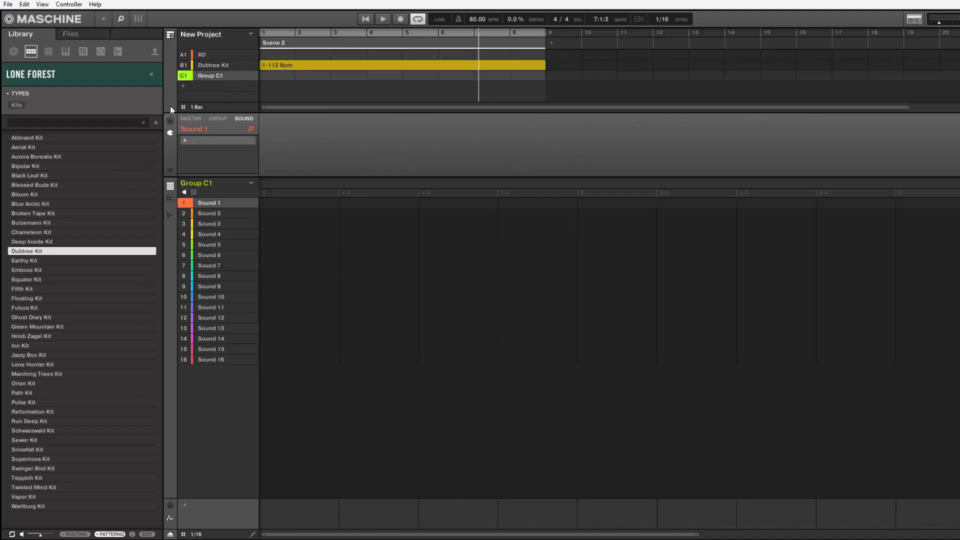
Rename the new group C1 and load the saved XO group file into it from the Groups folder.
{"action": "double_click", "coordinate": [211, 75]}
{"action": "type", "text": "XO2"}
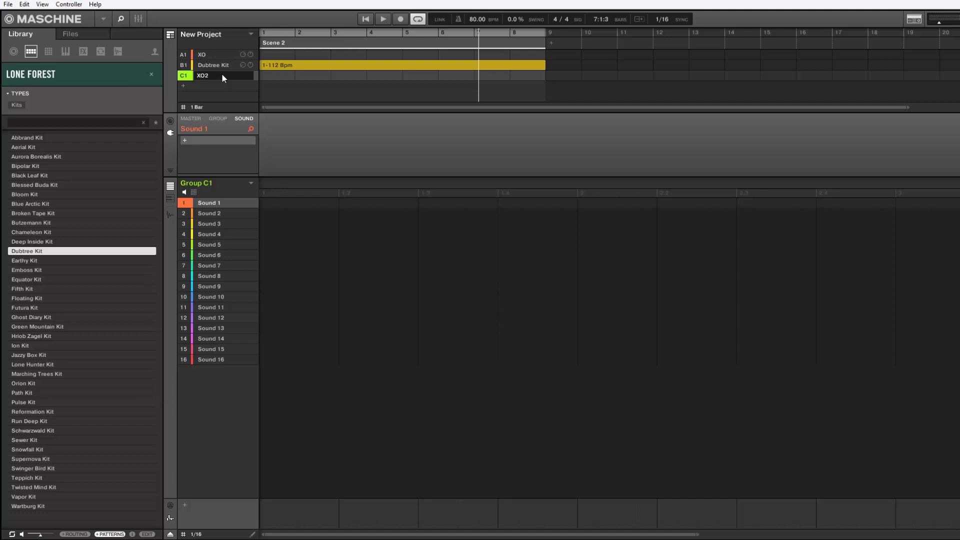
{"action": "right_click", "coordinate": [222, 75]}
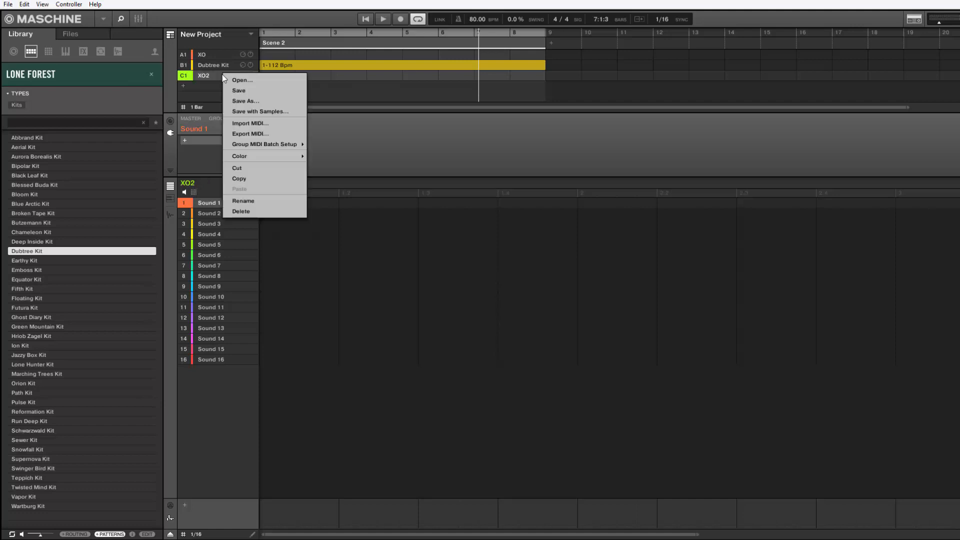
{"action": "mouse_move", "coordinate": [239, 81]}
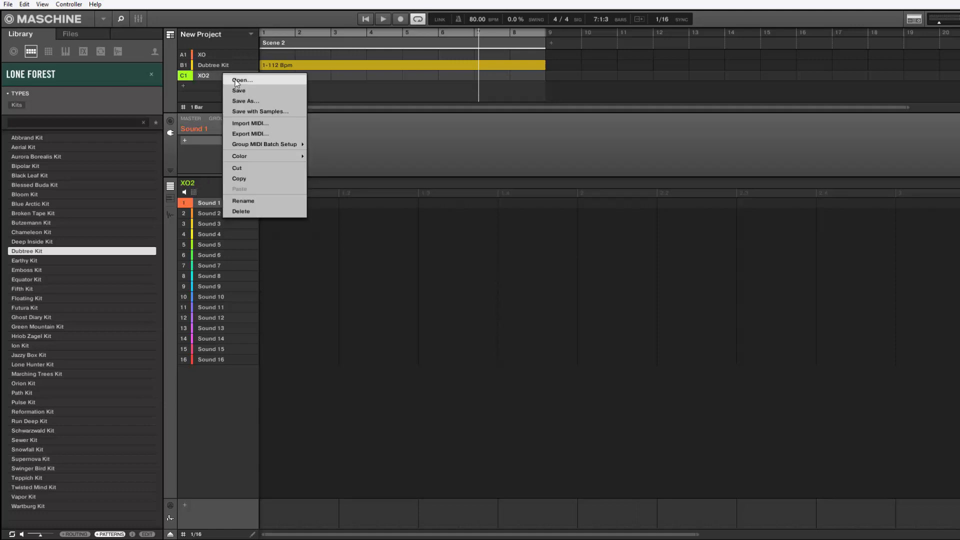
{"action": "left_click", "coordinate": [243, 80]}
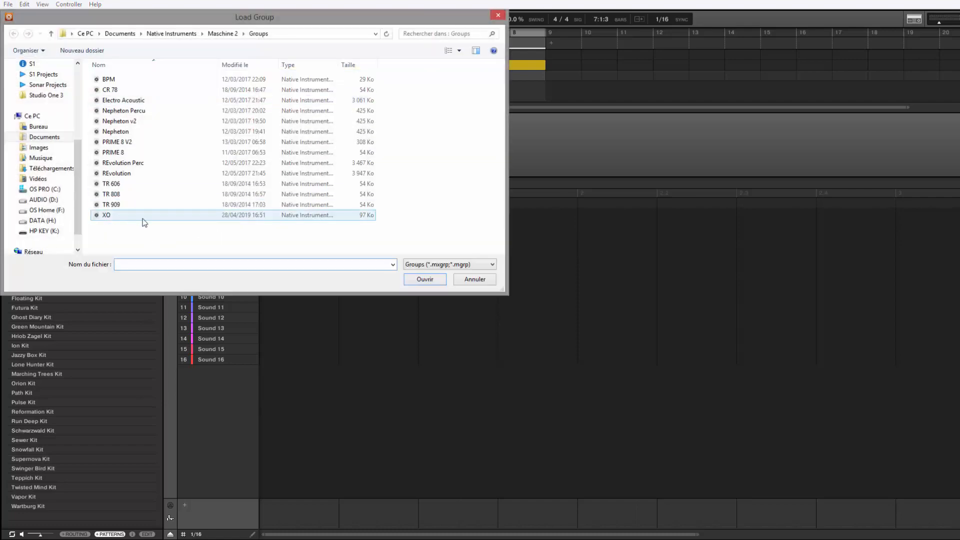
{"action": "left_click", "coordinate": [474, 280]}
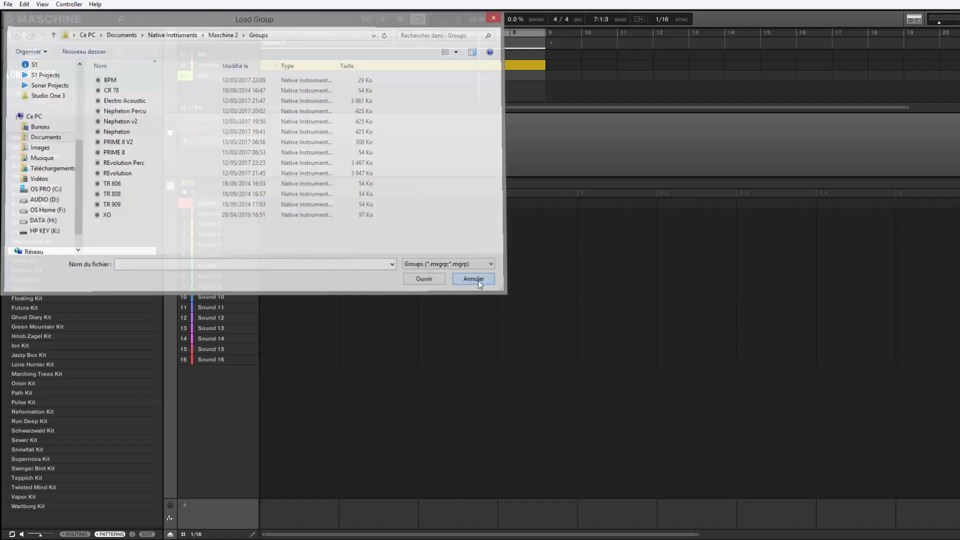
{"action": "left_click", "coordinate": [473, 280]}
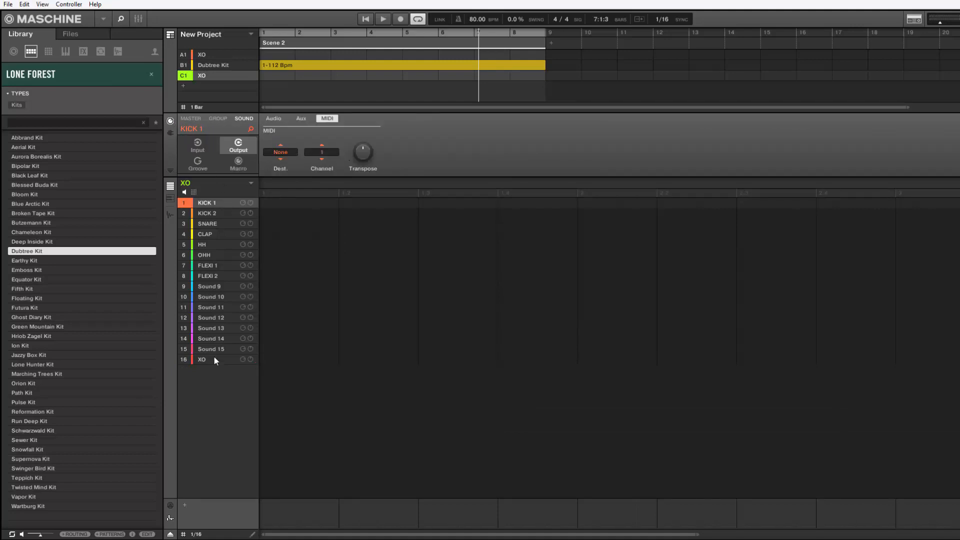
Enable ROUTING and reload the XO group into group C1 so the XO plugin window appears.
{"action": "right_click", "coordinate": [202, 203]}
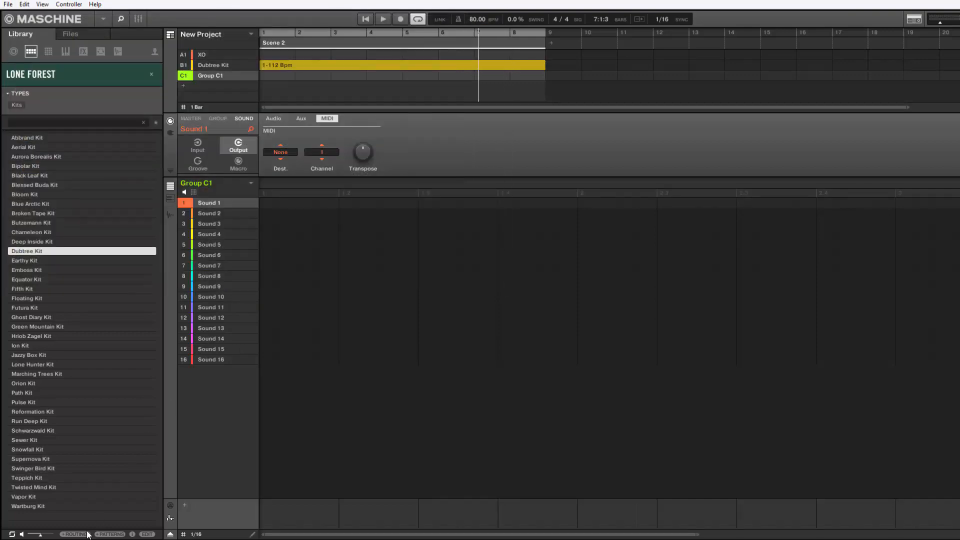
{"action": "right_click", "coordinate": [210, 75]}
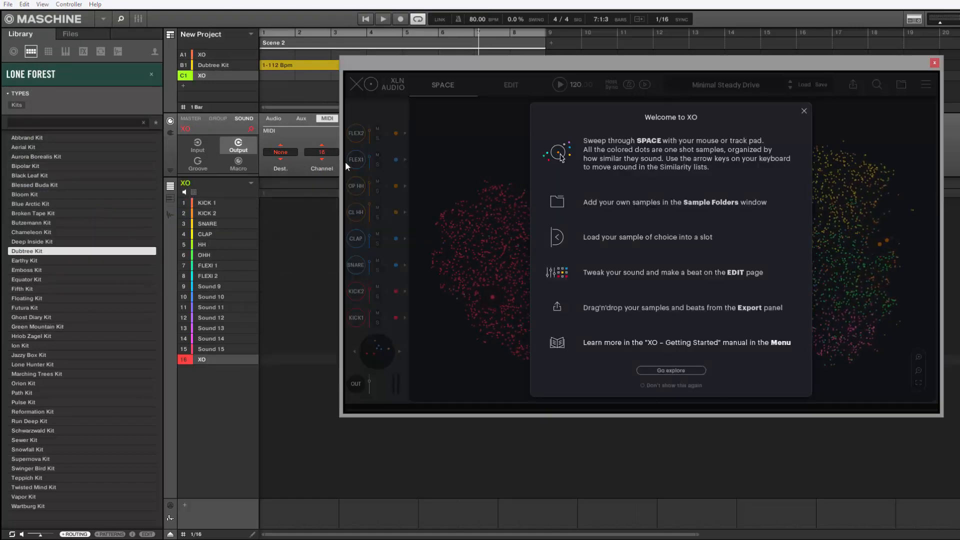
Dismiss XO's welcome popup, close its window, reopen it from sound 16 XO and close it again.
{"action": "left_click", "coordinate": [671, 370]}
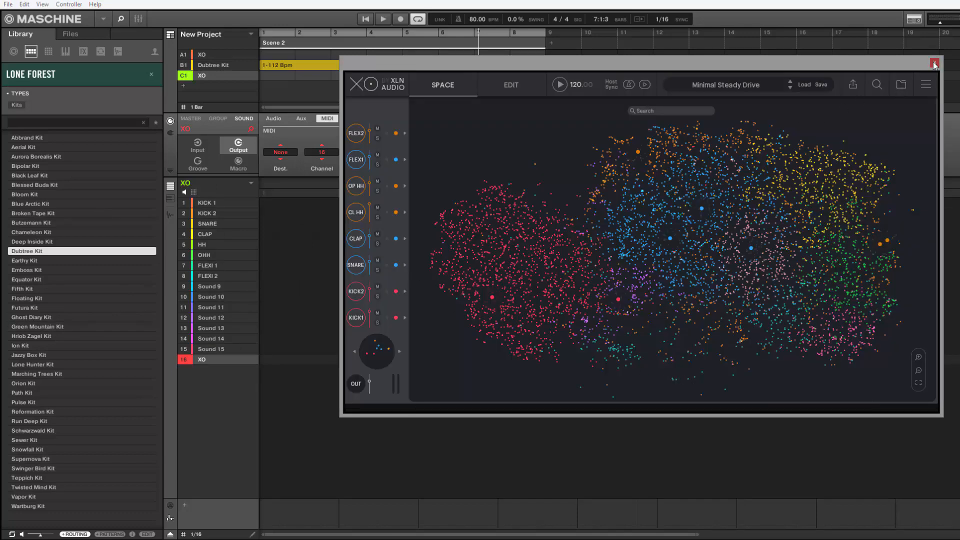
{"action": "left_click", "coordinate": [933, 64]}
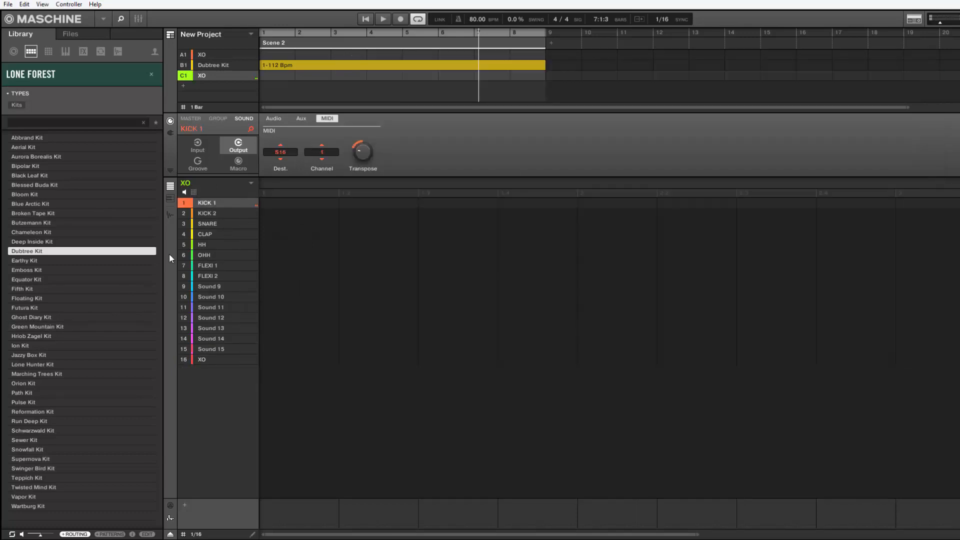
{"action": "left_click", "coordinate": [207, 213]}
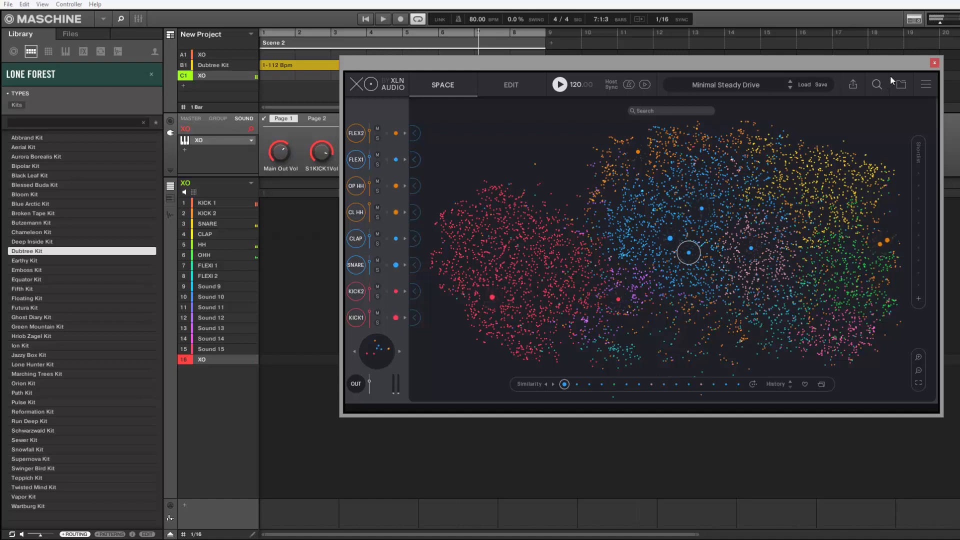
{"action": "left_click", "coordinate": [934, 62]}
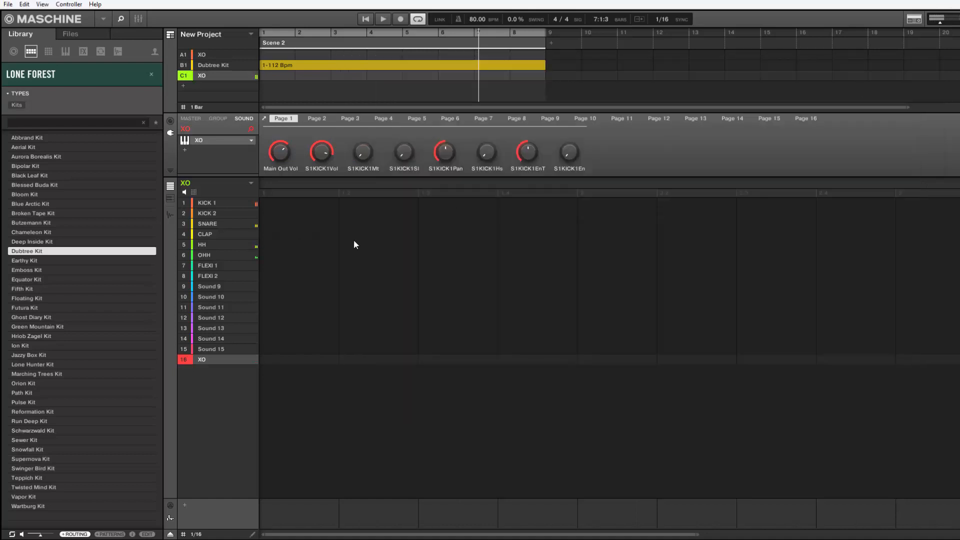
{"action": "mouse_move", "coordinate": [350, 236]}
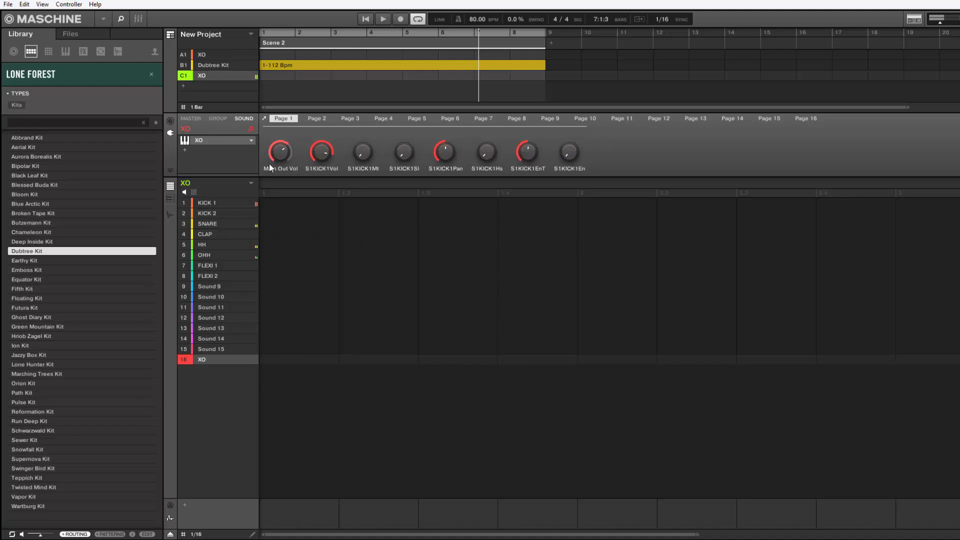
{"action": "left_click", "coordinate": [317, 118]}
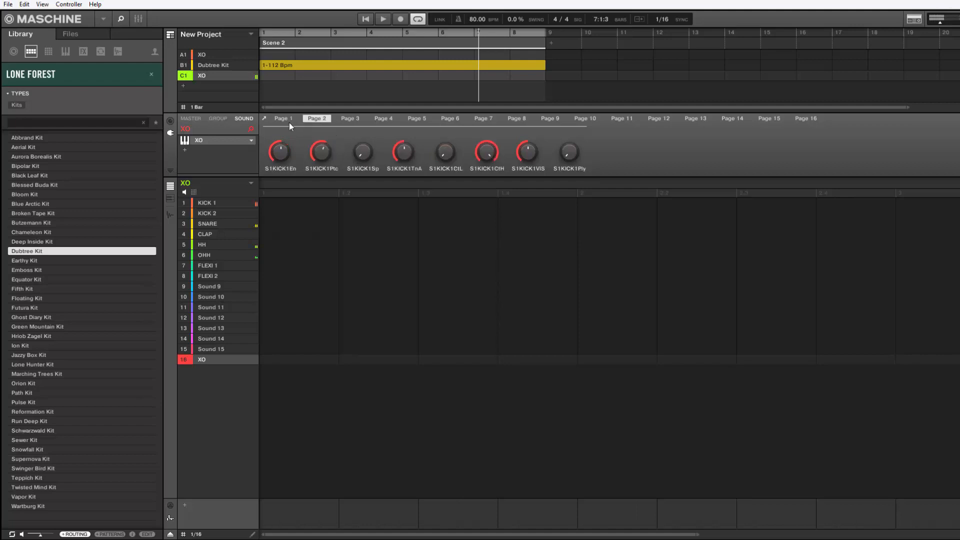
{"action": "left_click", "coordinate": [284, 118]}
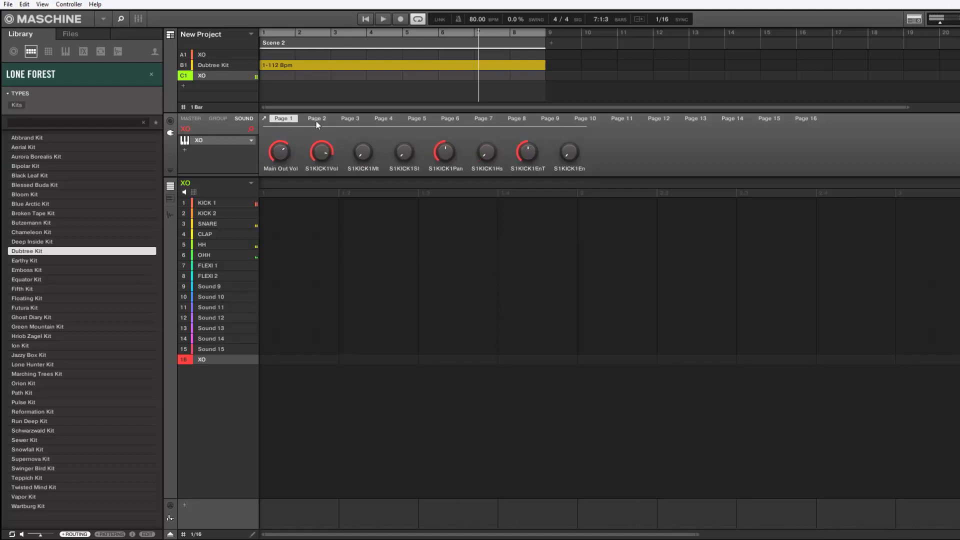
{"action": "left_click", "coordinate": [317, 118]}
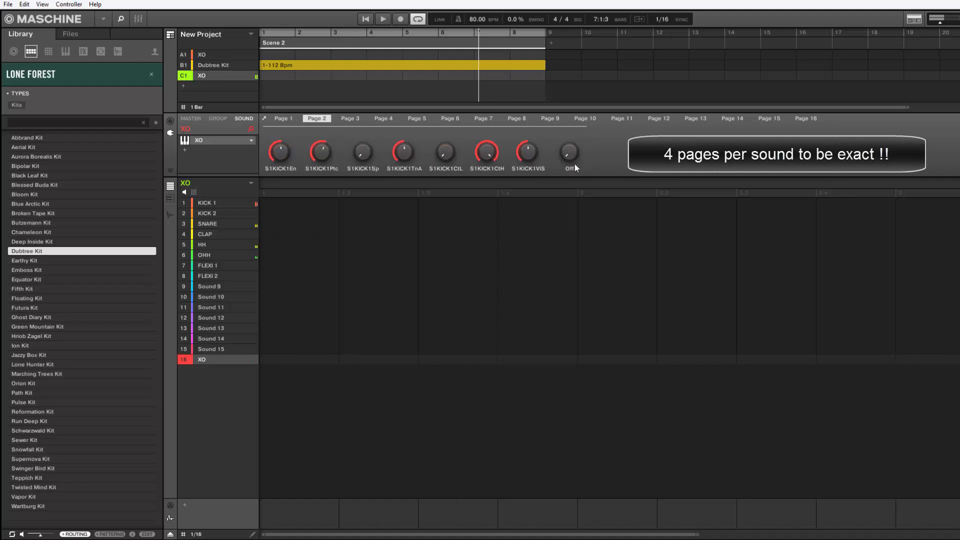
{"action": "left_click", "coordinate": [350, 118]}
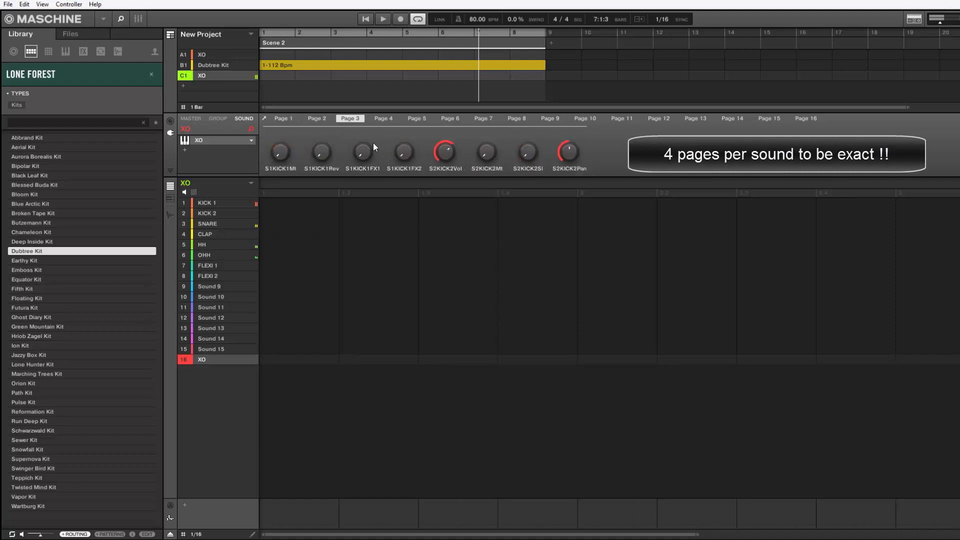
{"action": "left_click", "coordinate": [383, 118]}
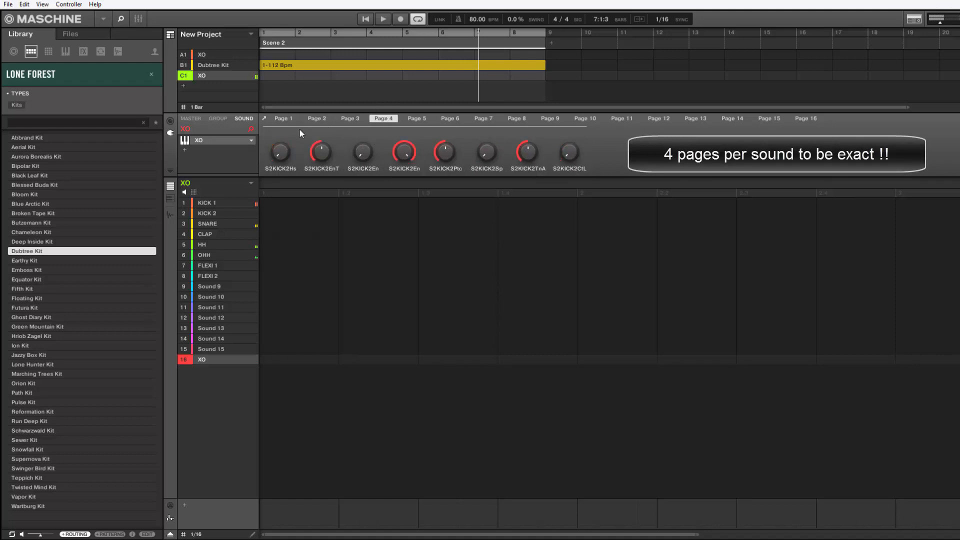
{"action": "left_click", "coordinate": [282, 118]}
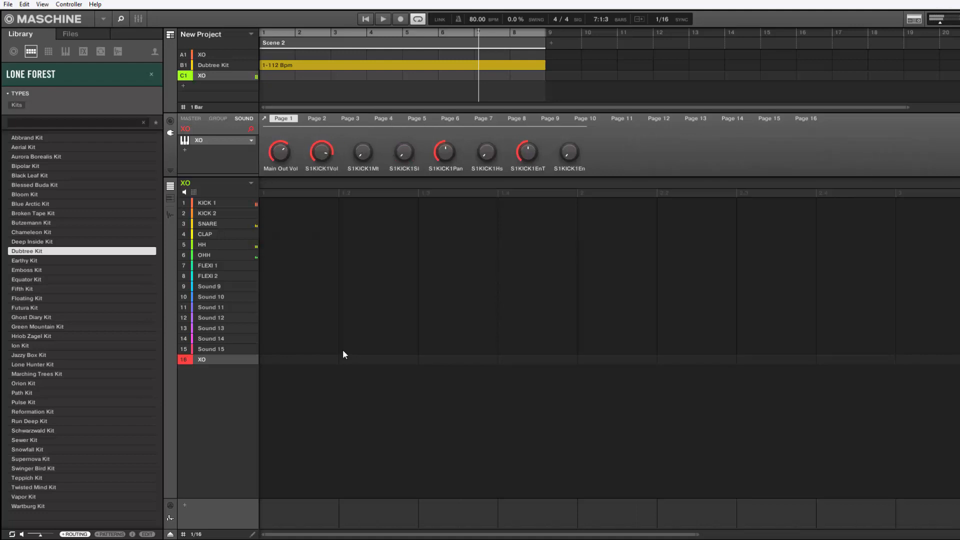
{"action": "left_click", "coordinate": [382, 19]}
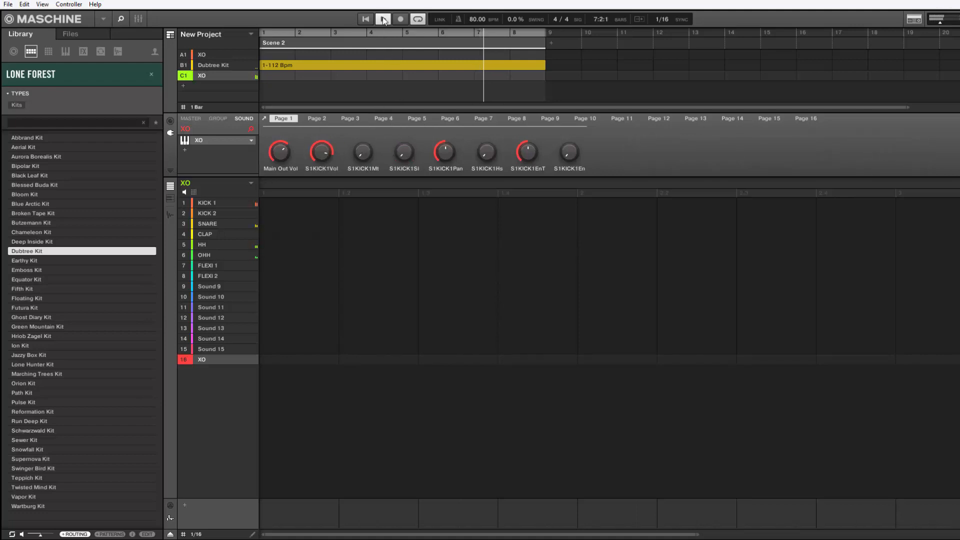
{"action": "left_click", "coordinate": [382, 19]}
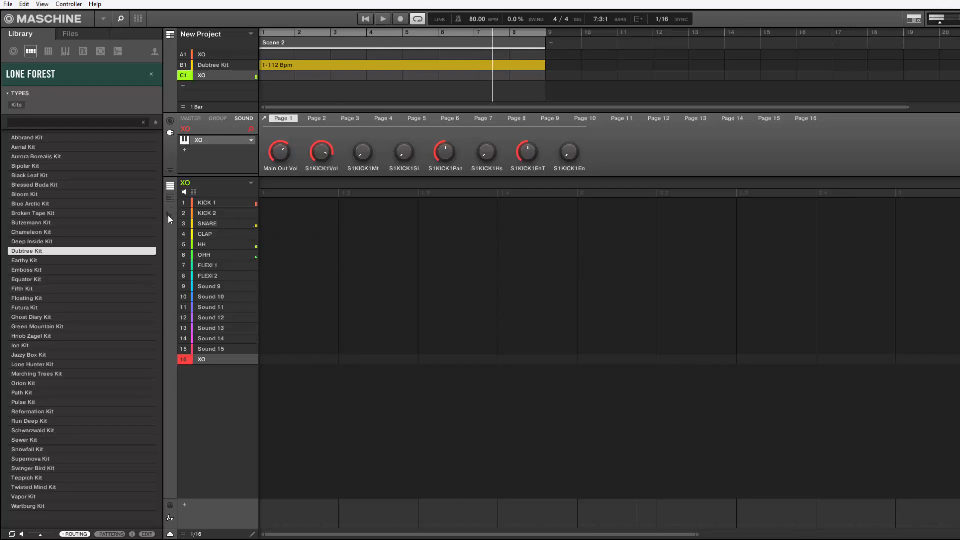
{"action": "mouse_move", "coordinate": [241, 146]}
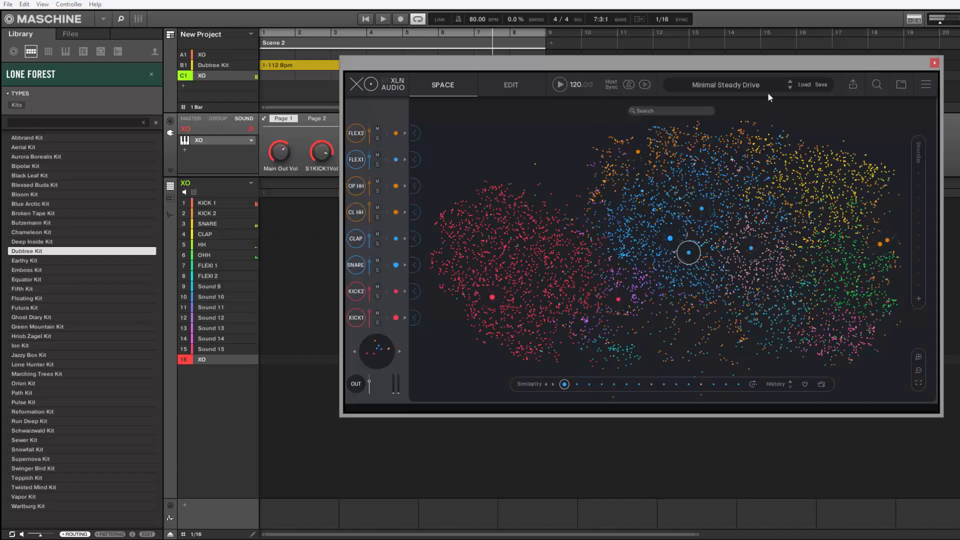
{"action": "left_click", "coordinate": [935, 62]}
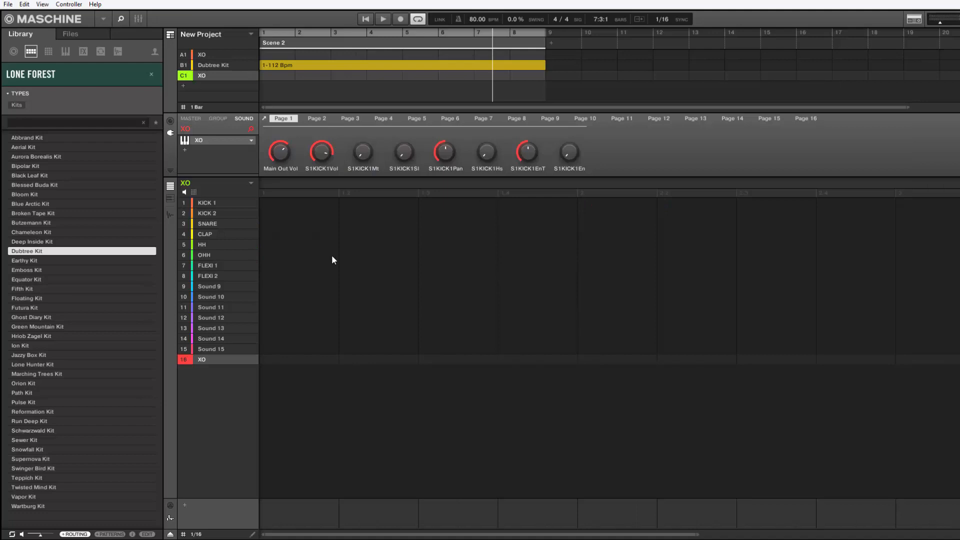